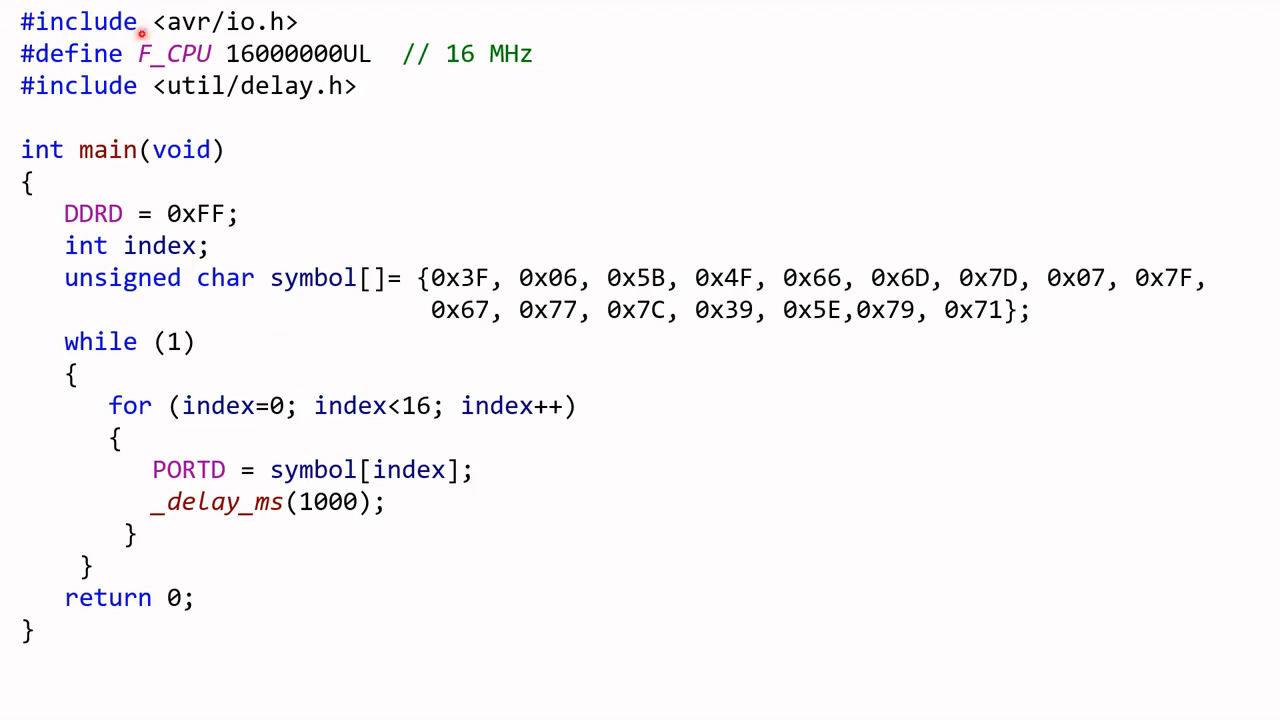
mouse_move(185, 28)
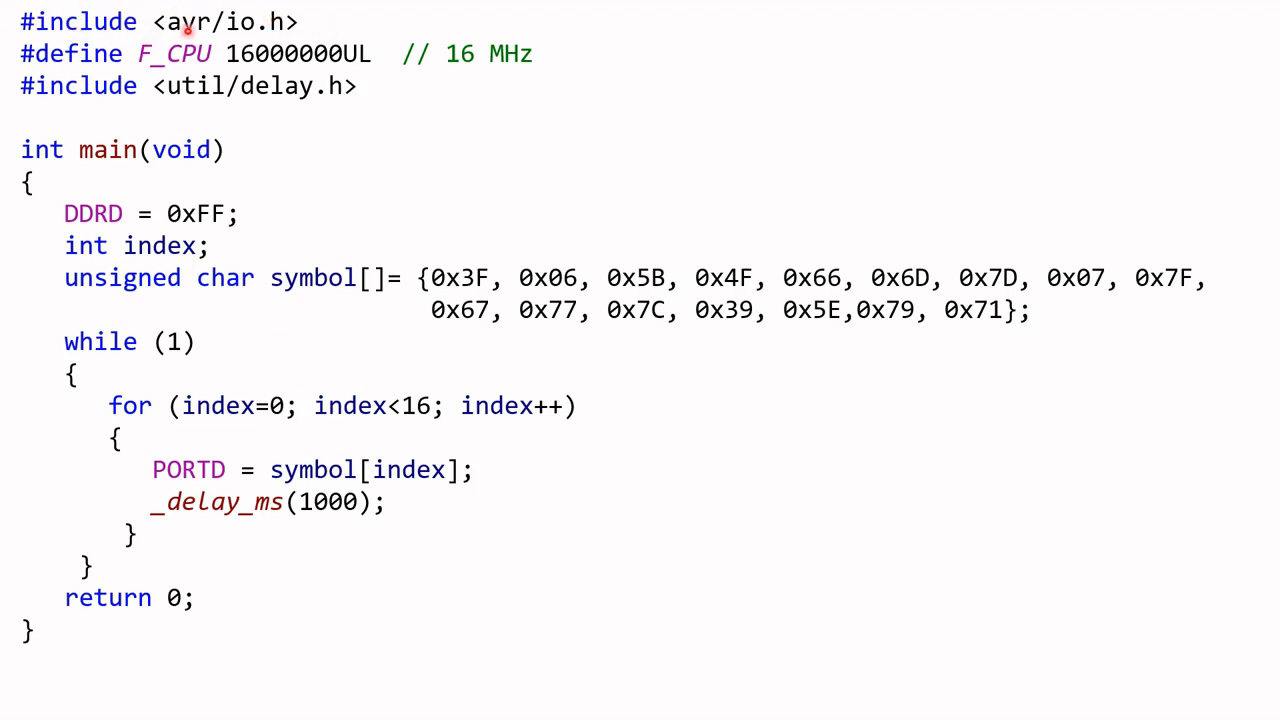
mouse_move(185, 22)
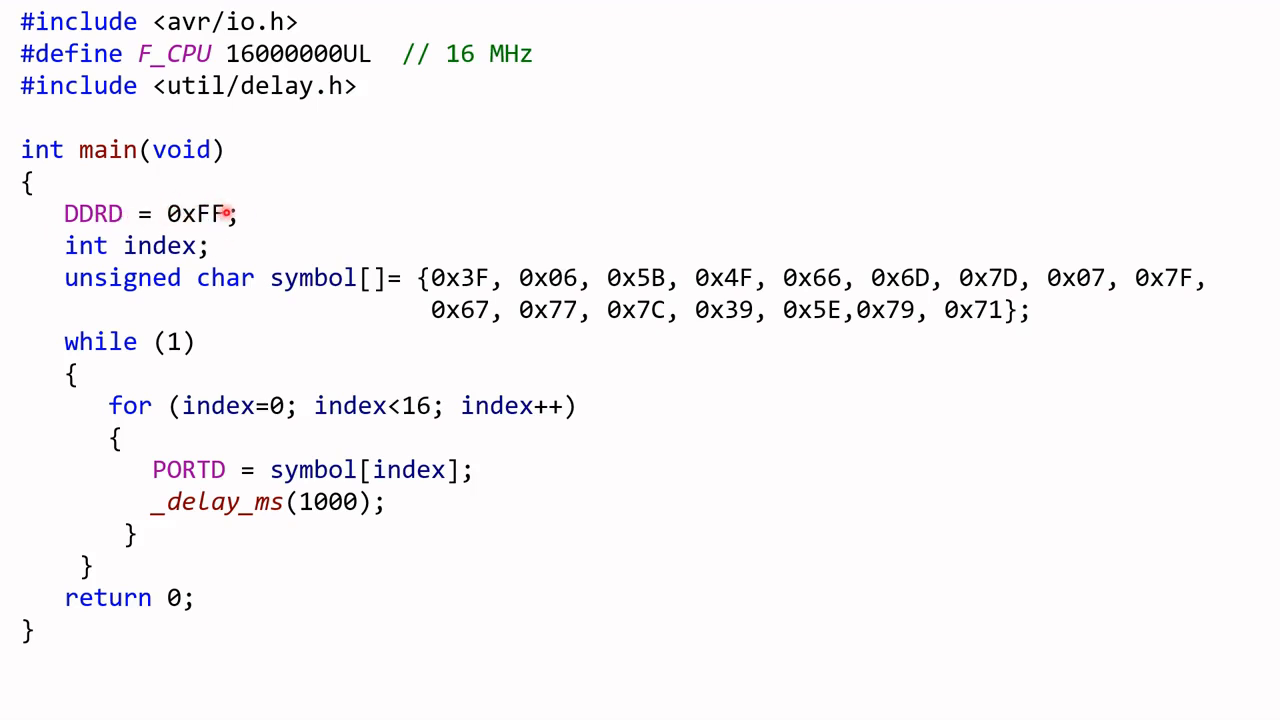
mouse_move(178, 246)
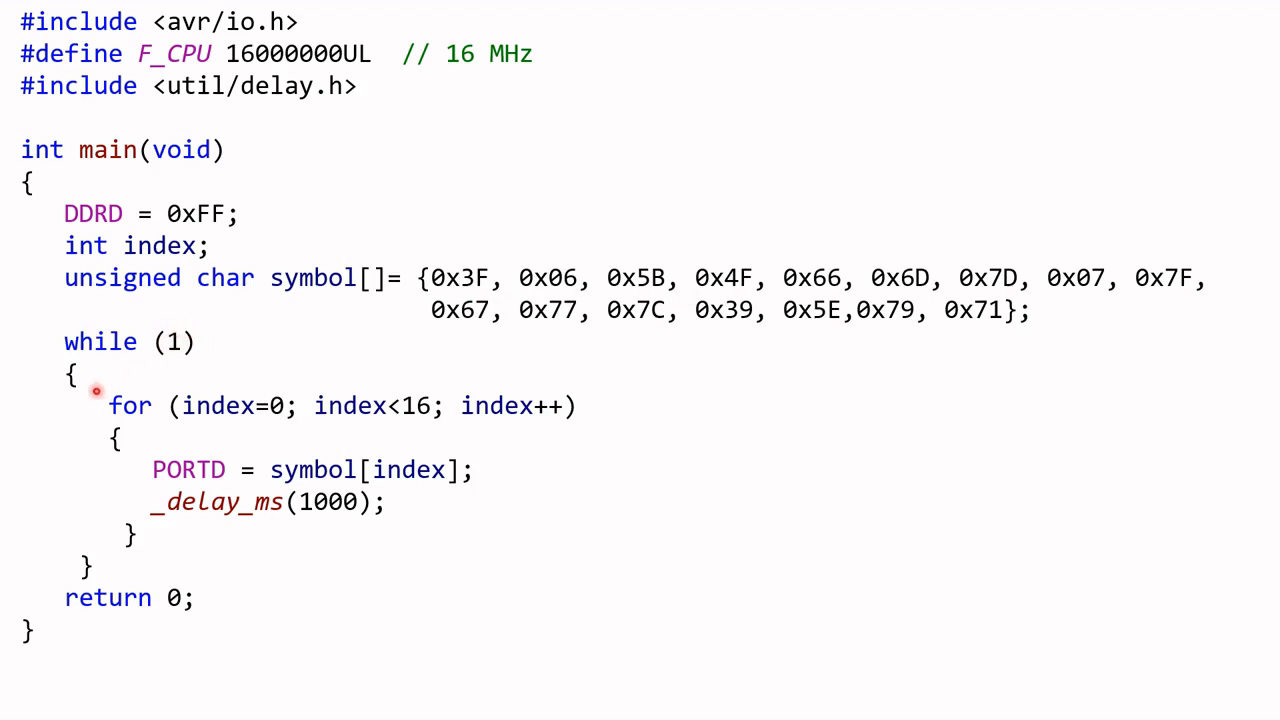
mouse_move(178, 507)
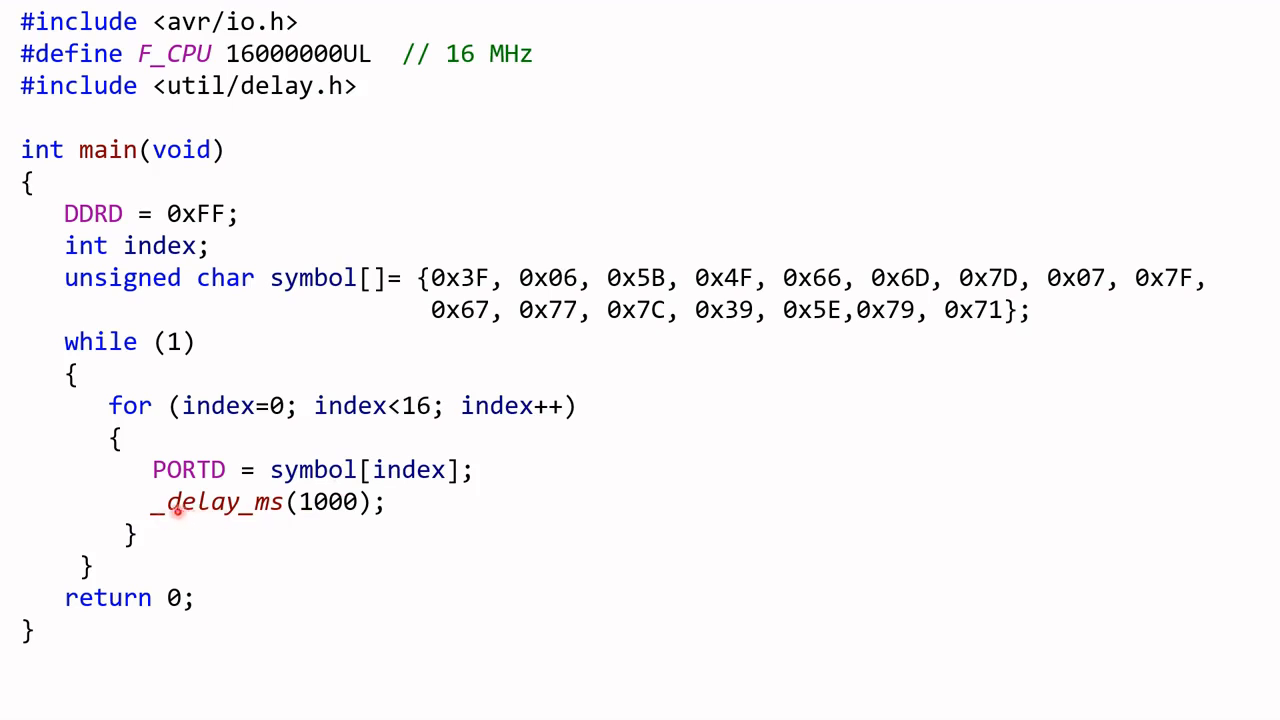
mouse_move(167, 447)
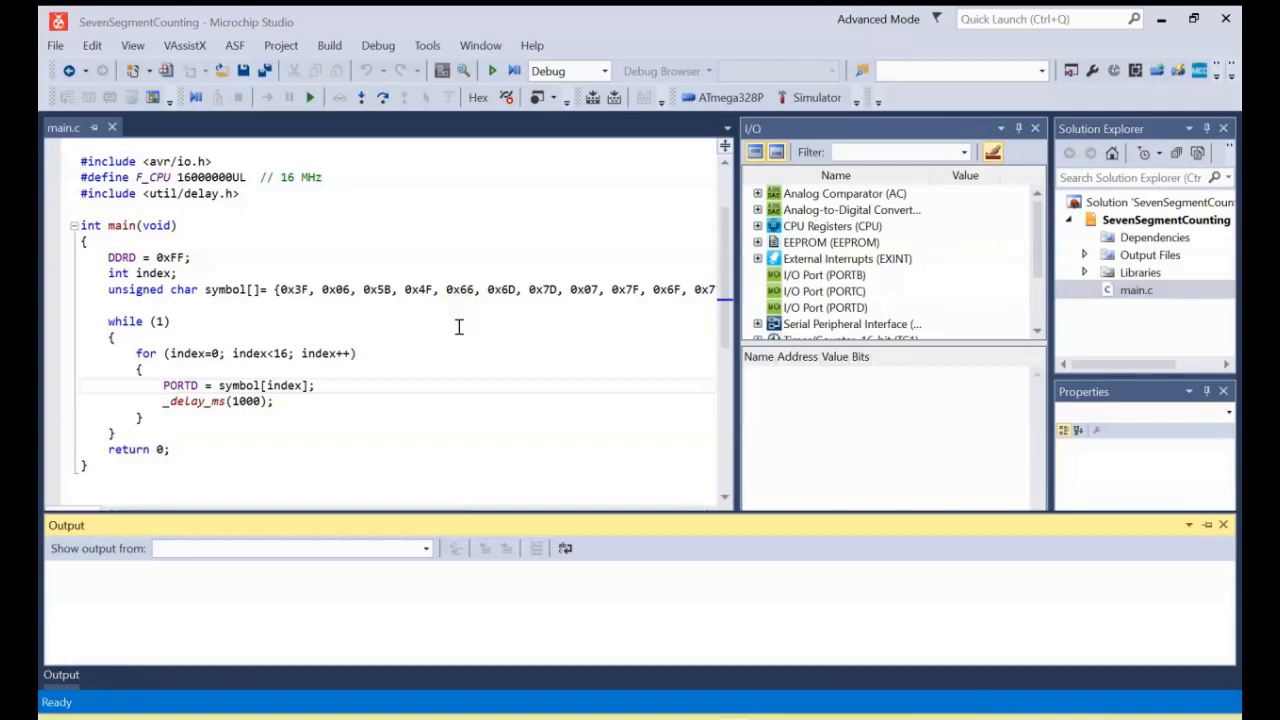
mouse_move(459, 332)
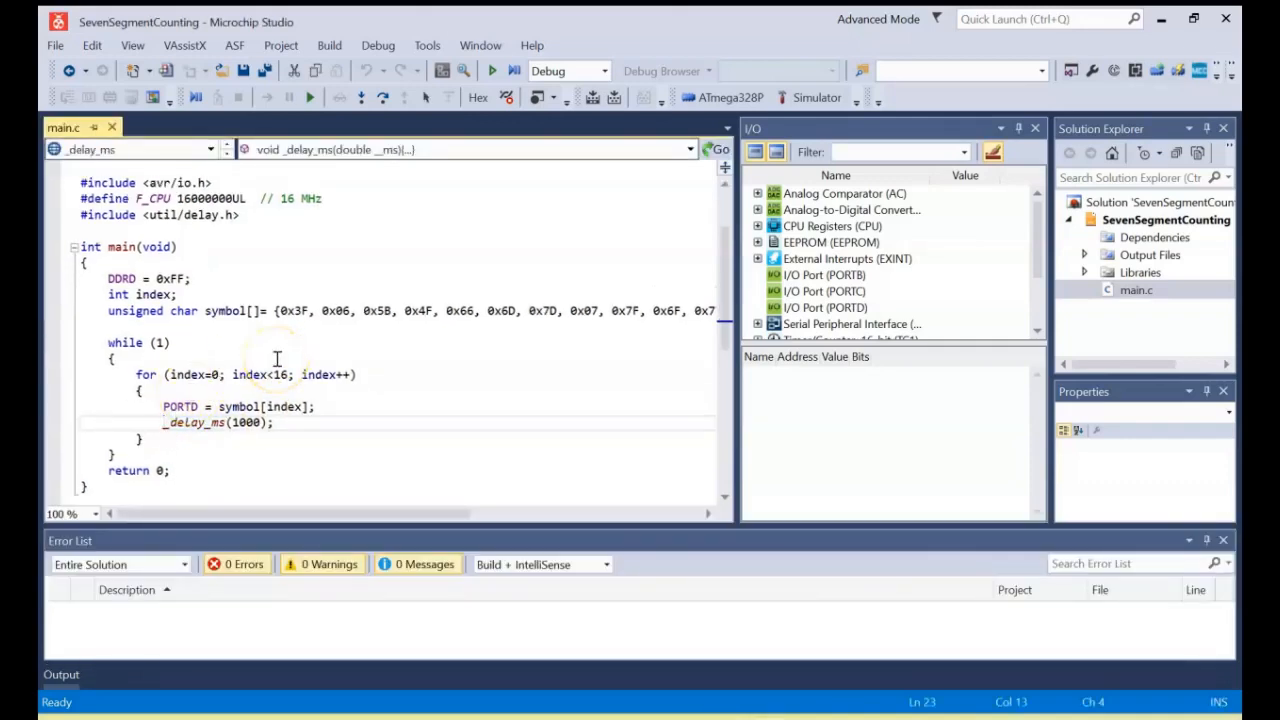
- Comment out the _delay_ms(1000); line in main.c with // and save the file
type("//")
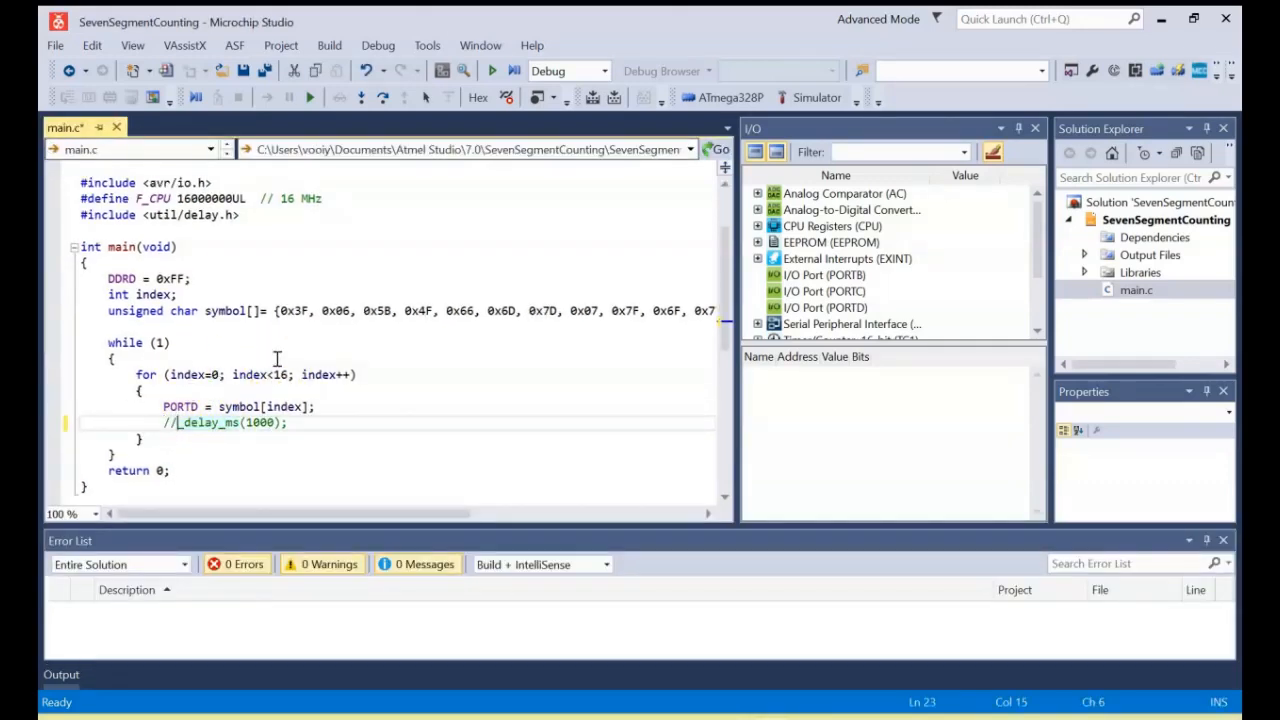
left_click(220, 70)
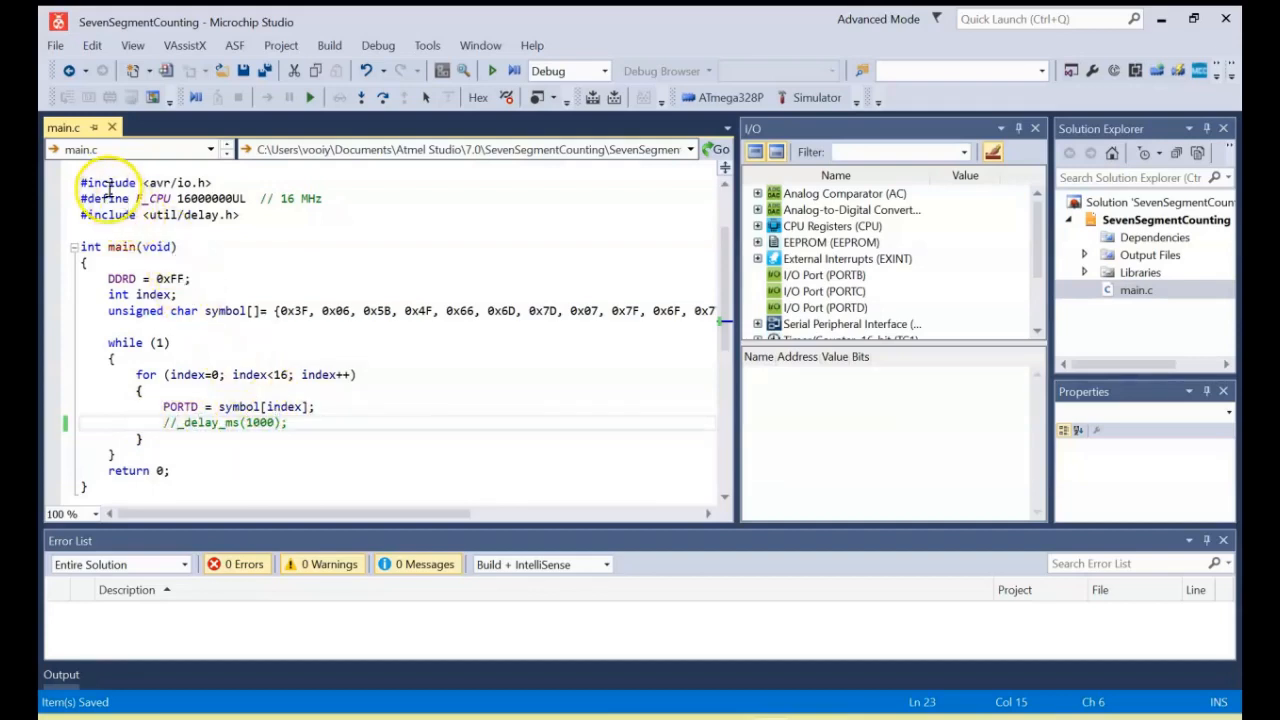
left_click_drag(80, 183, 238, 215)
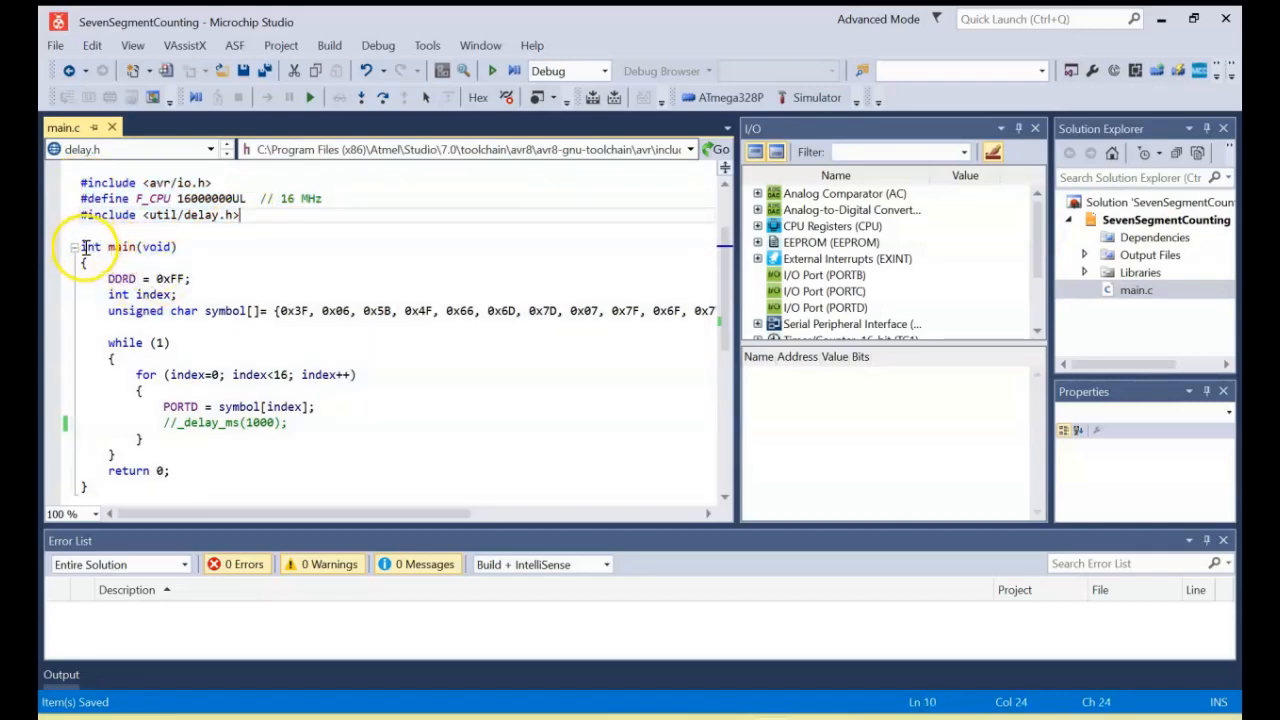
double_click(120, 247)
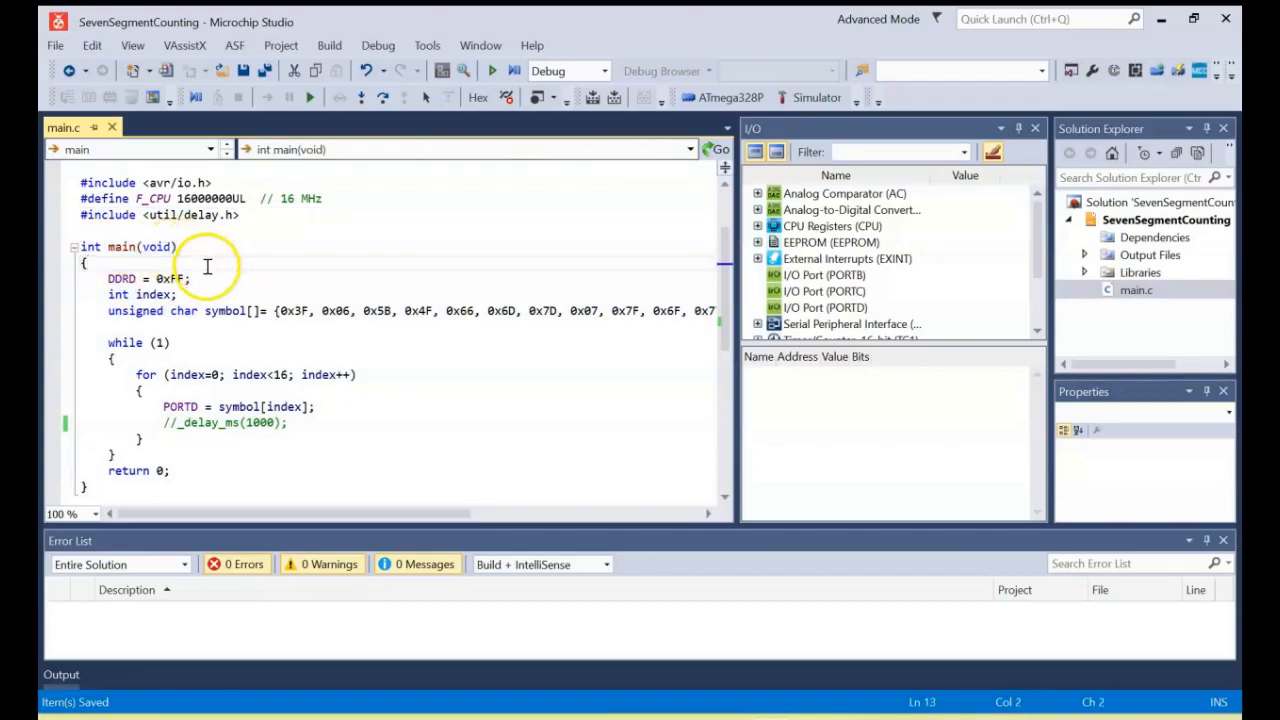
mouse_move(220, 220)
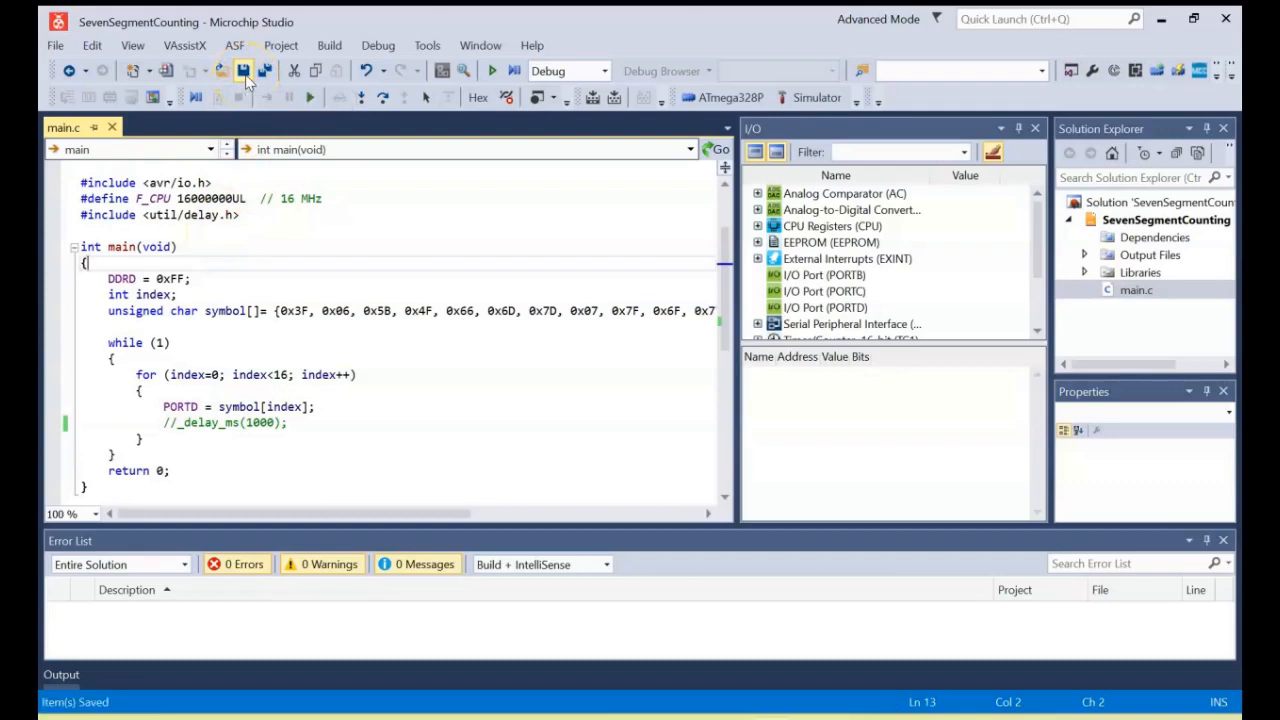
- Rebuild SevenSegmentCounting and confirm the build reports 0 failed
left_click(329, 45)
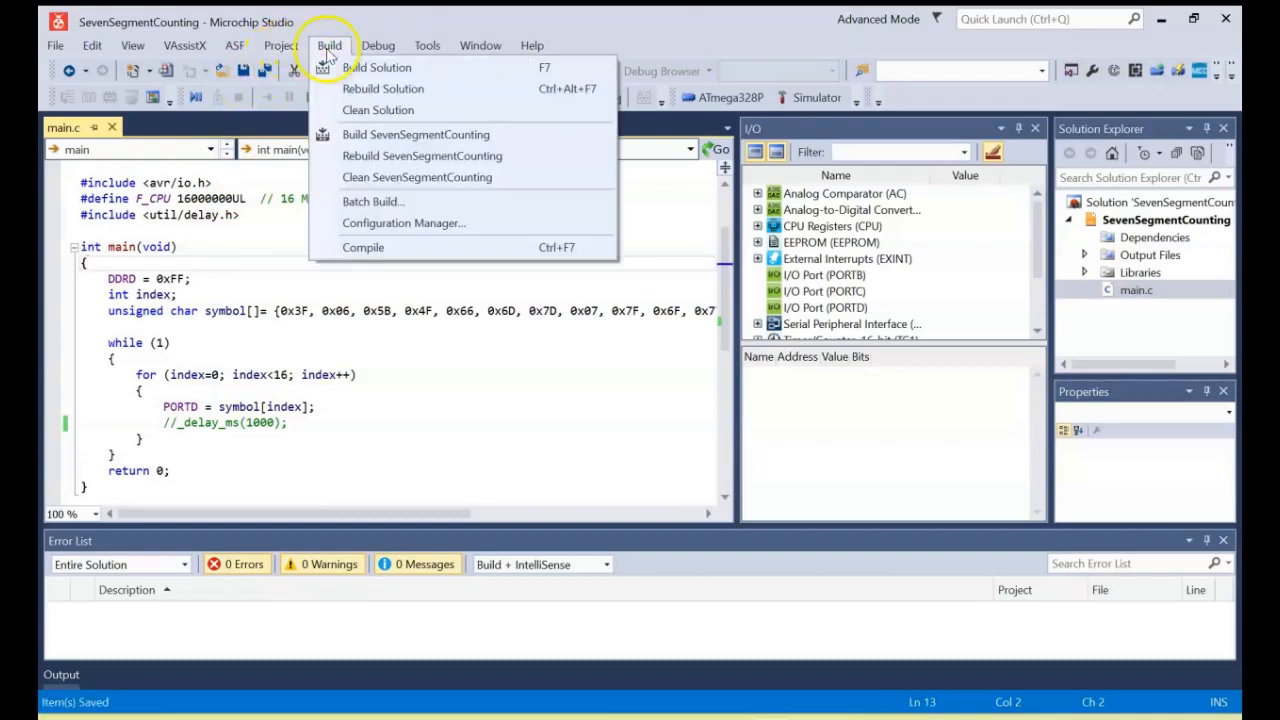
mouse_move(355, 159)
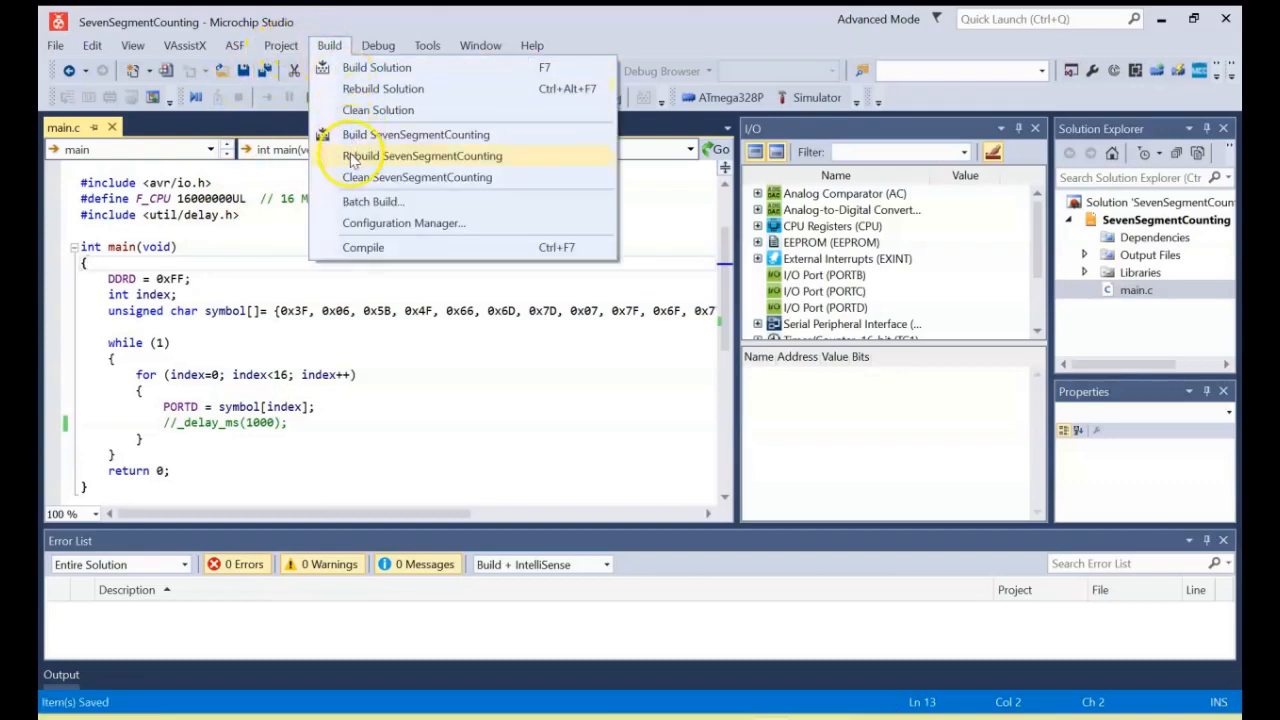
left_click(422, 155)
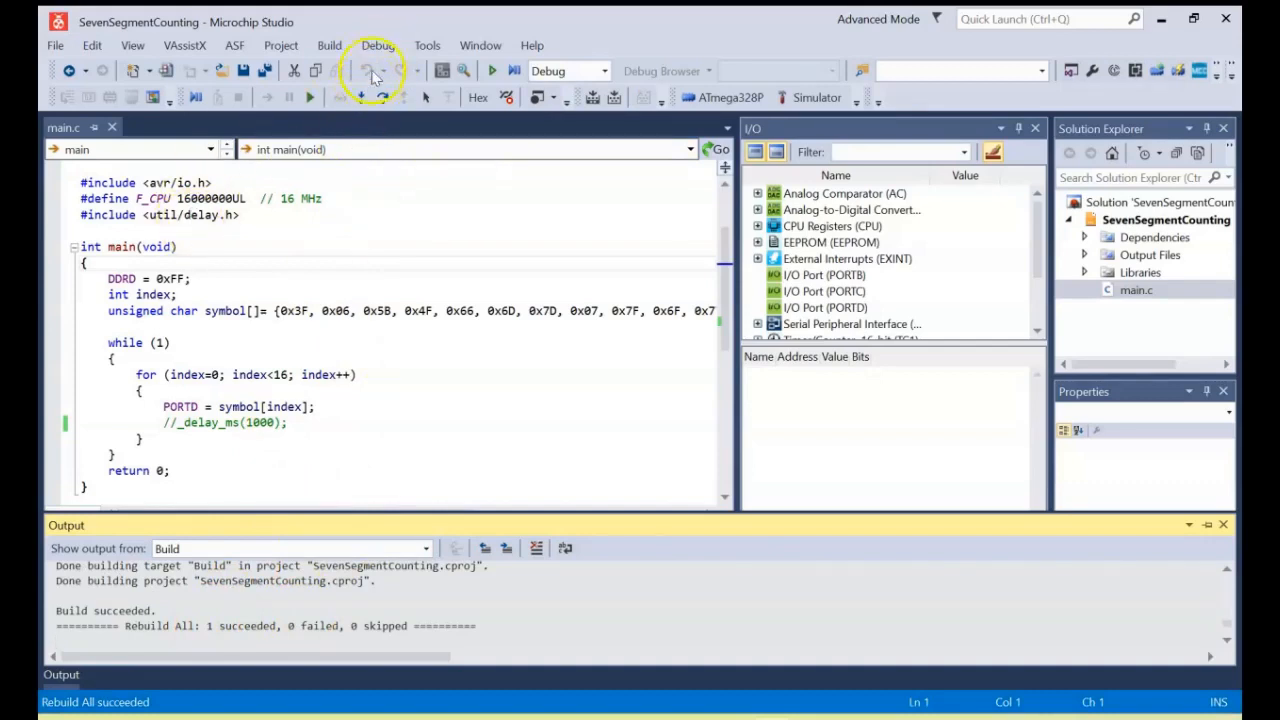
left_click(377, 45)
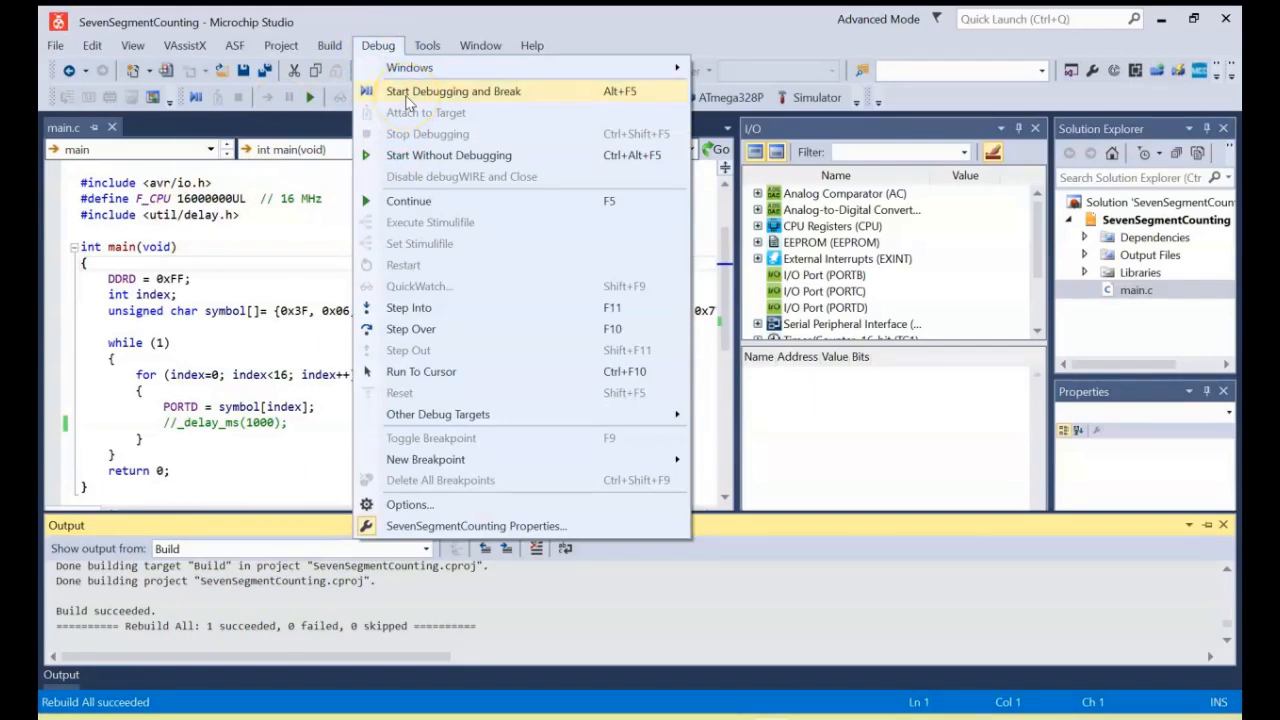
- Step through main in the simulator with Port D shown until PORTD reads 0x3F
left_click(453, 91)
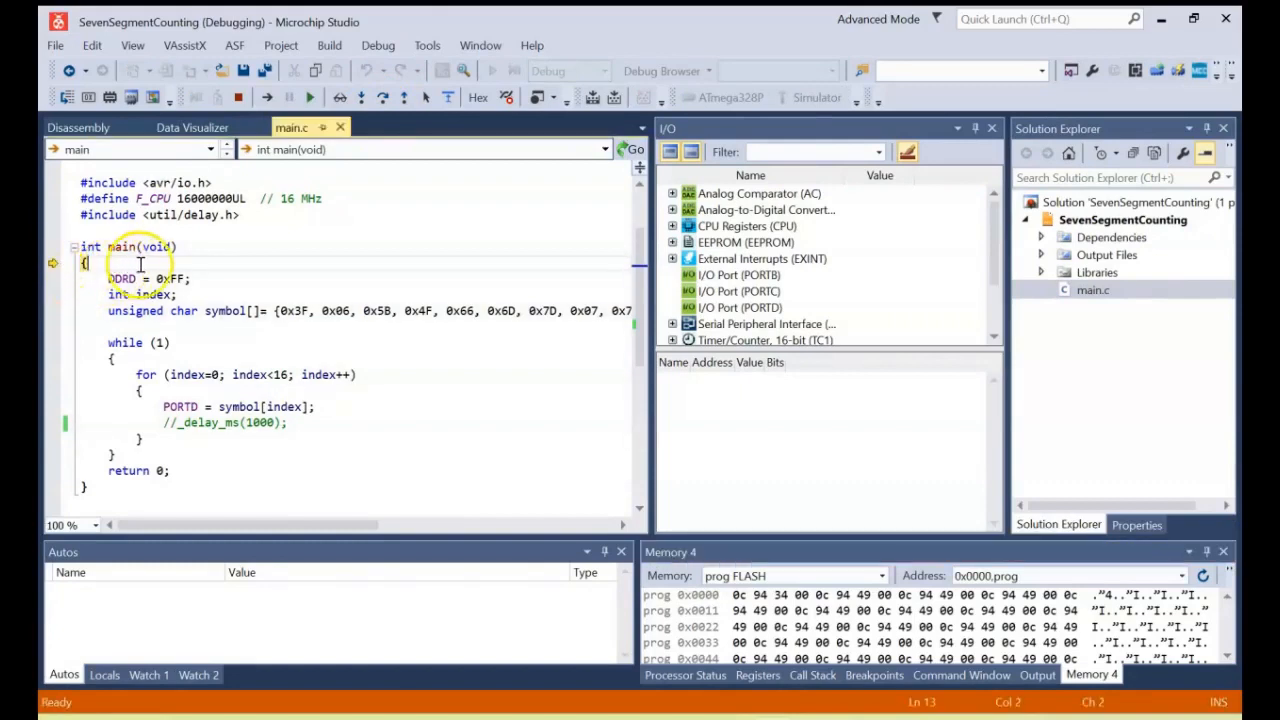
left_click(358, 97)
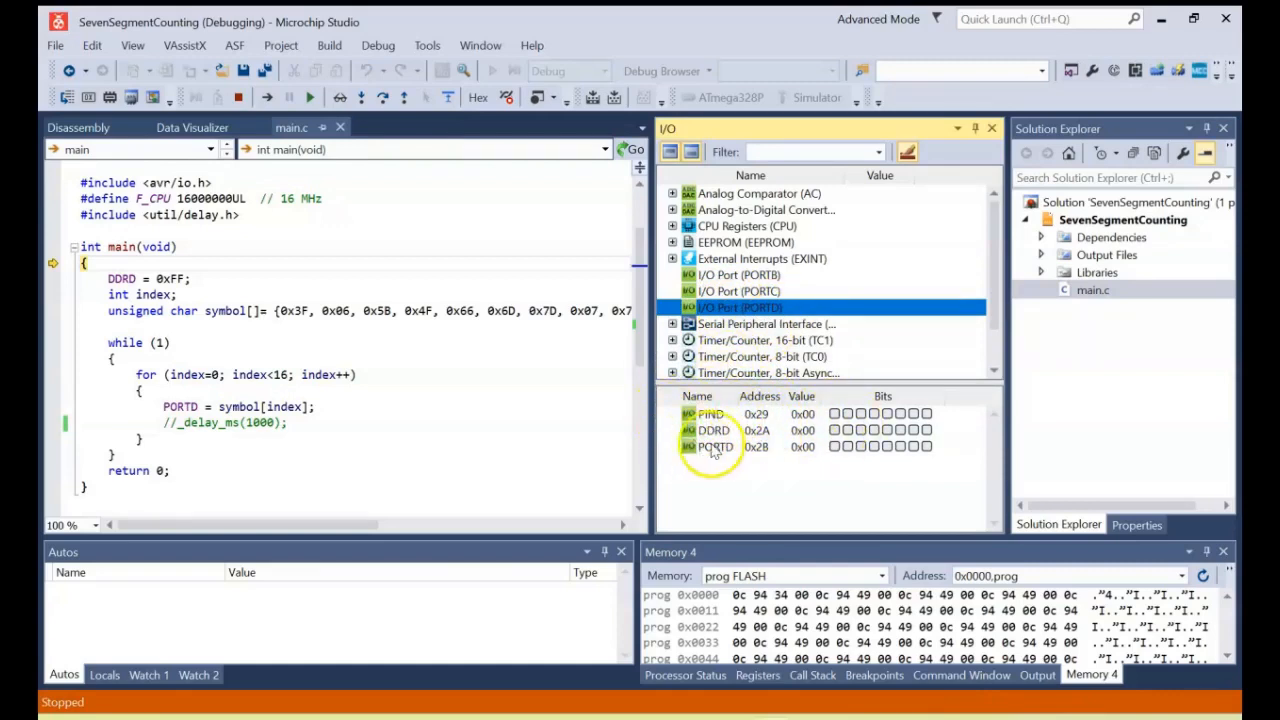
mouse_move(714, 430)
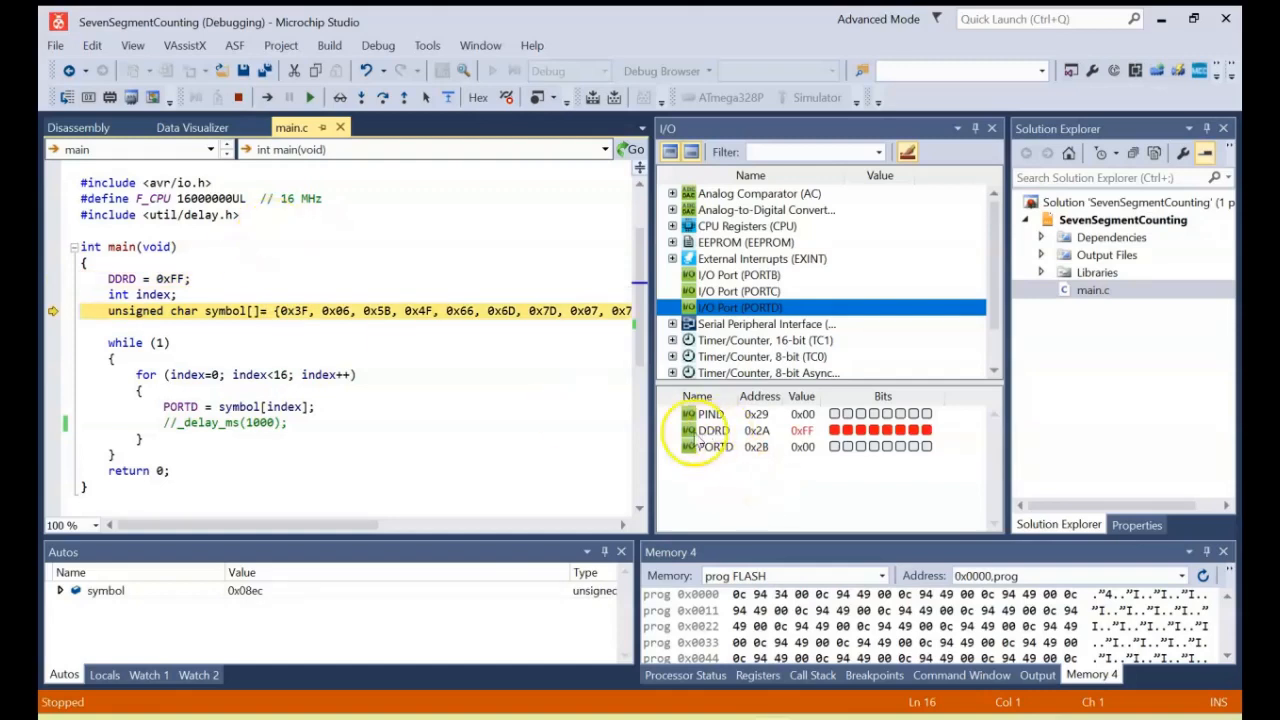
mouse_move(712, 446)
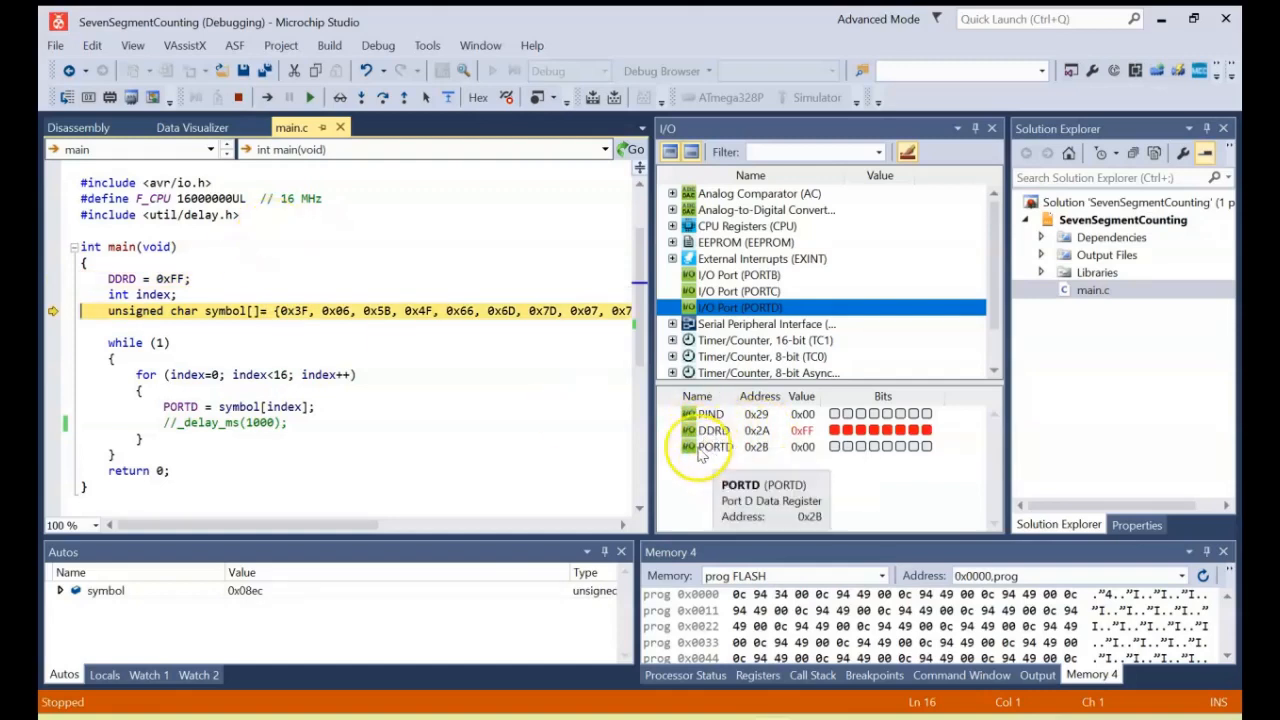
mouse_move(855, 441)
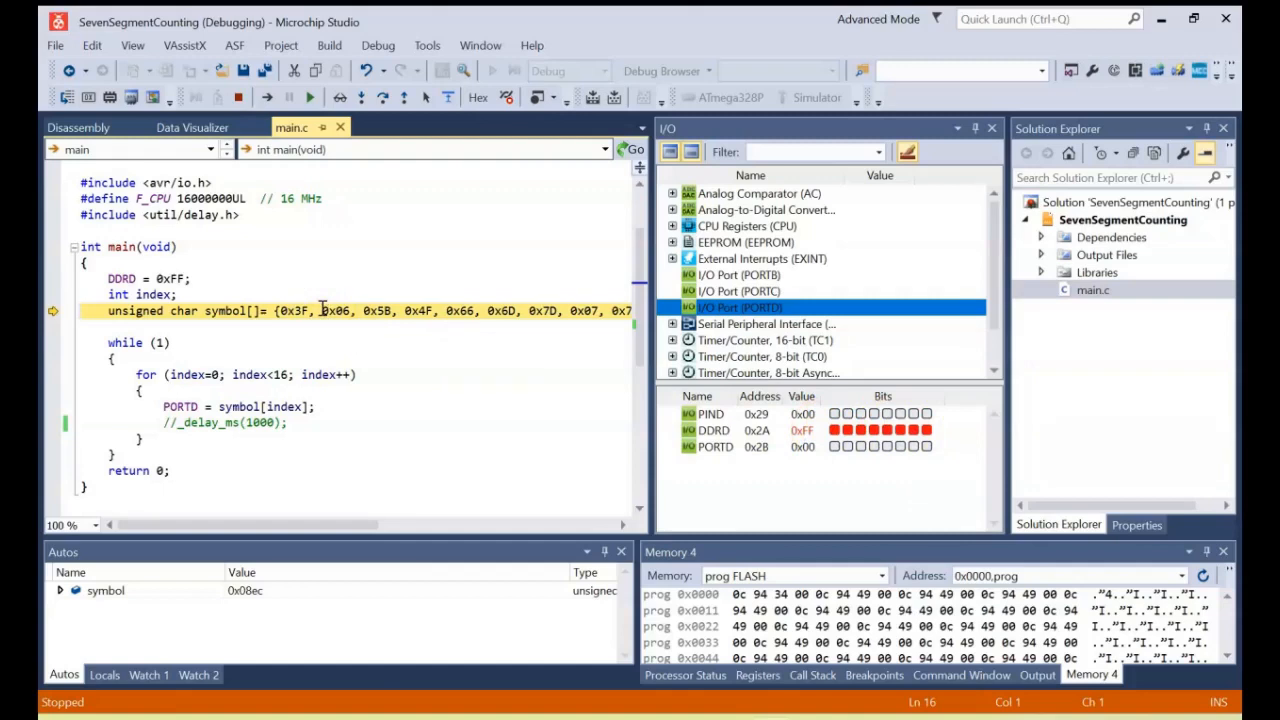
left_click(267, 97)
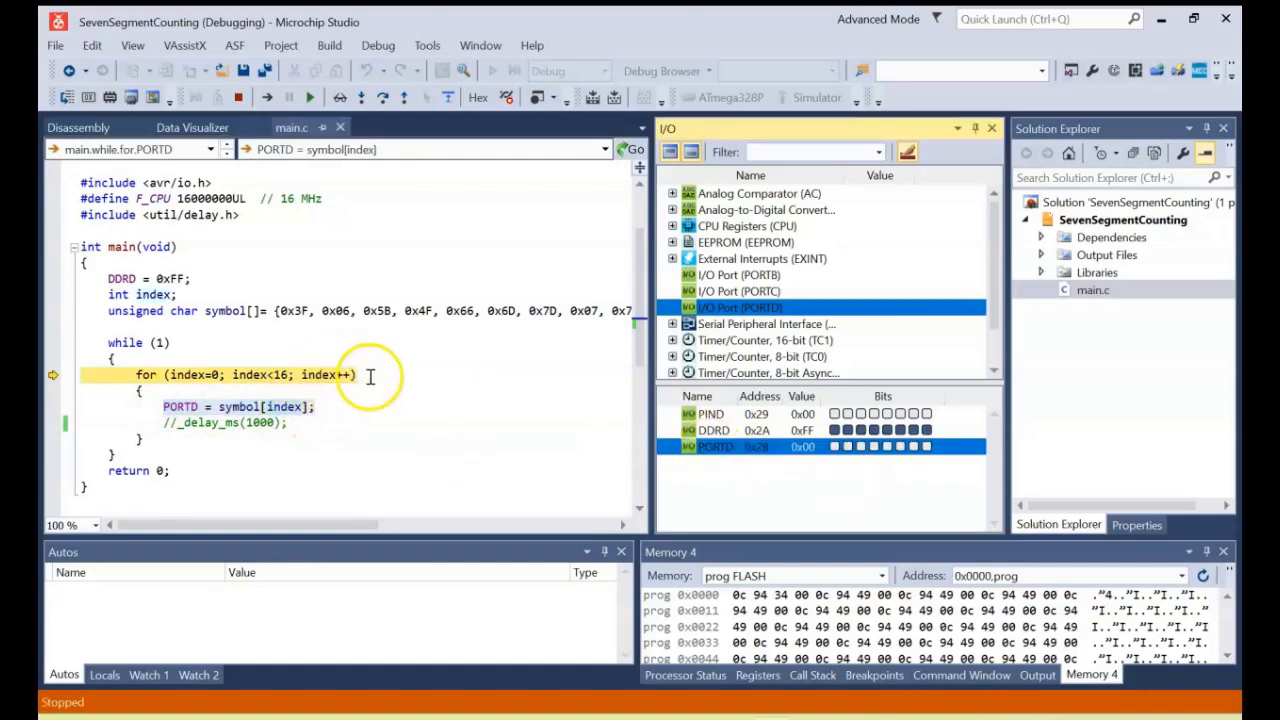
left_click(296, 311)
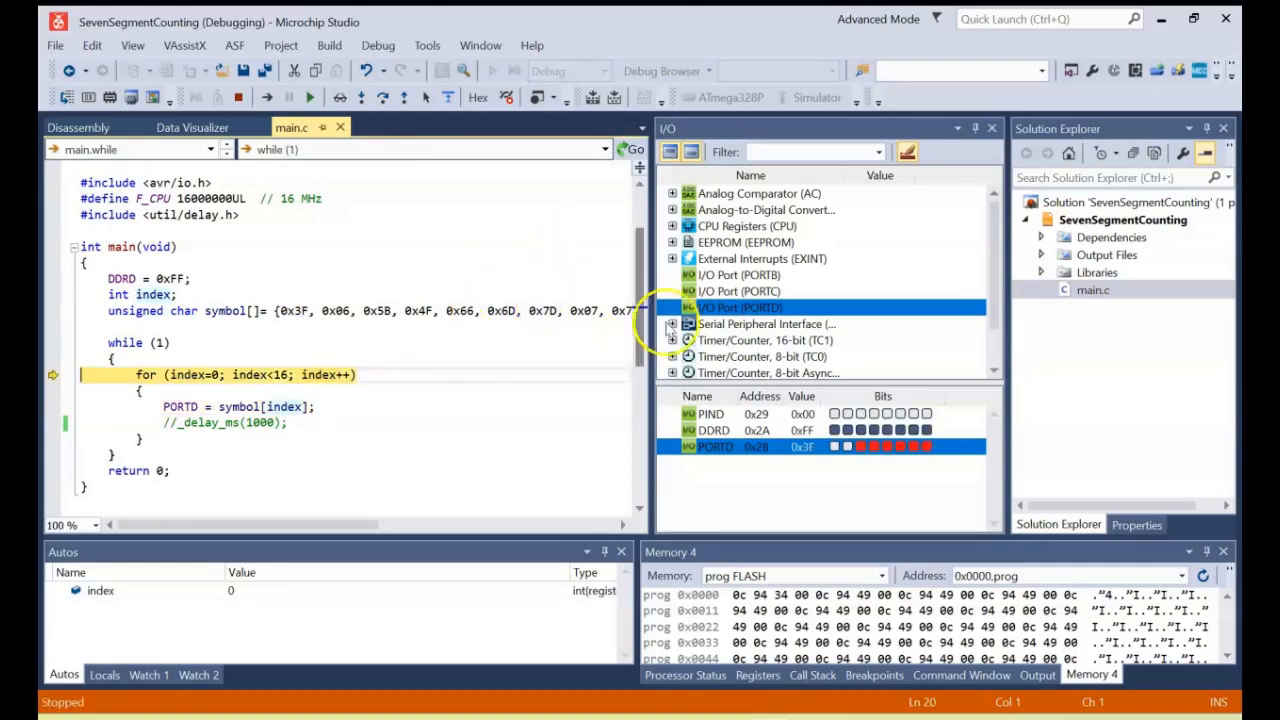
mouse_move(715, 446)
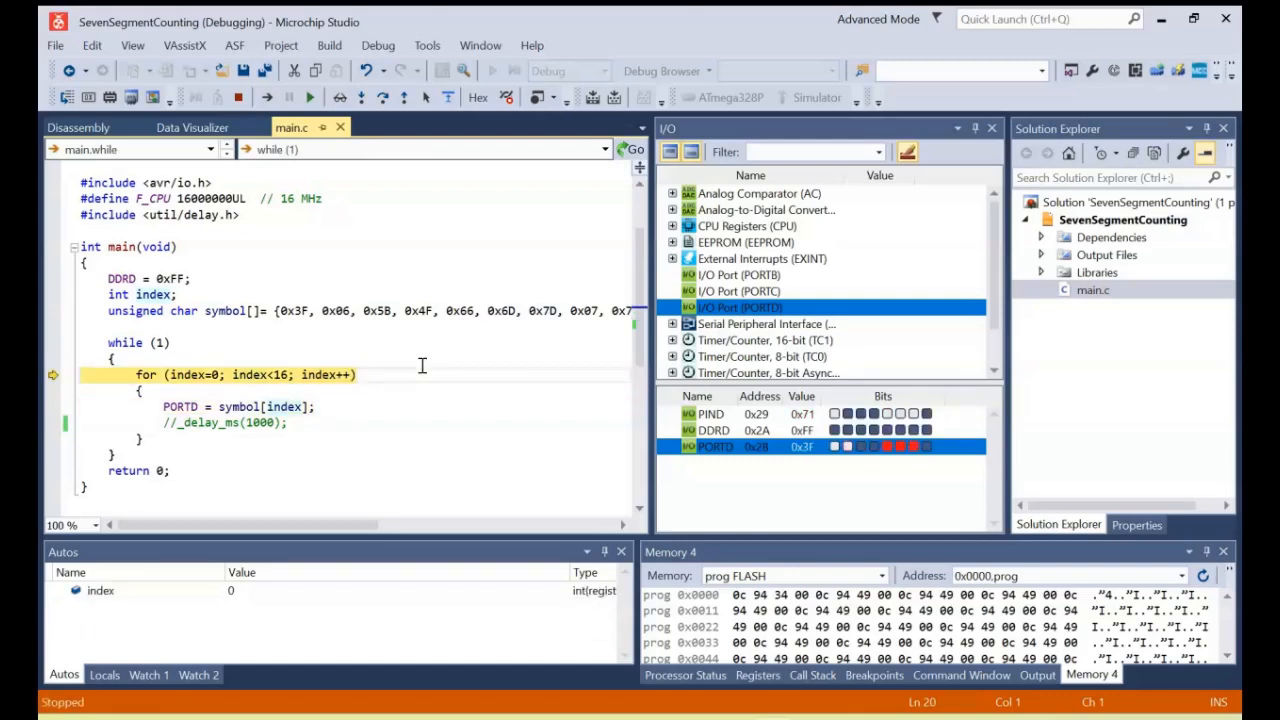
mouse_move(294, 329)
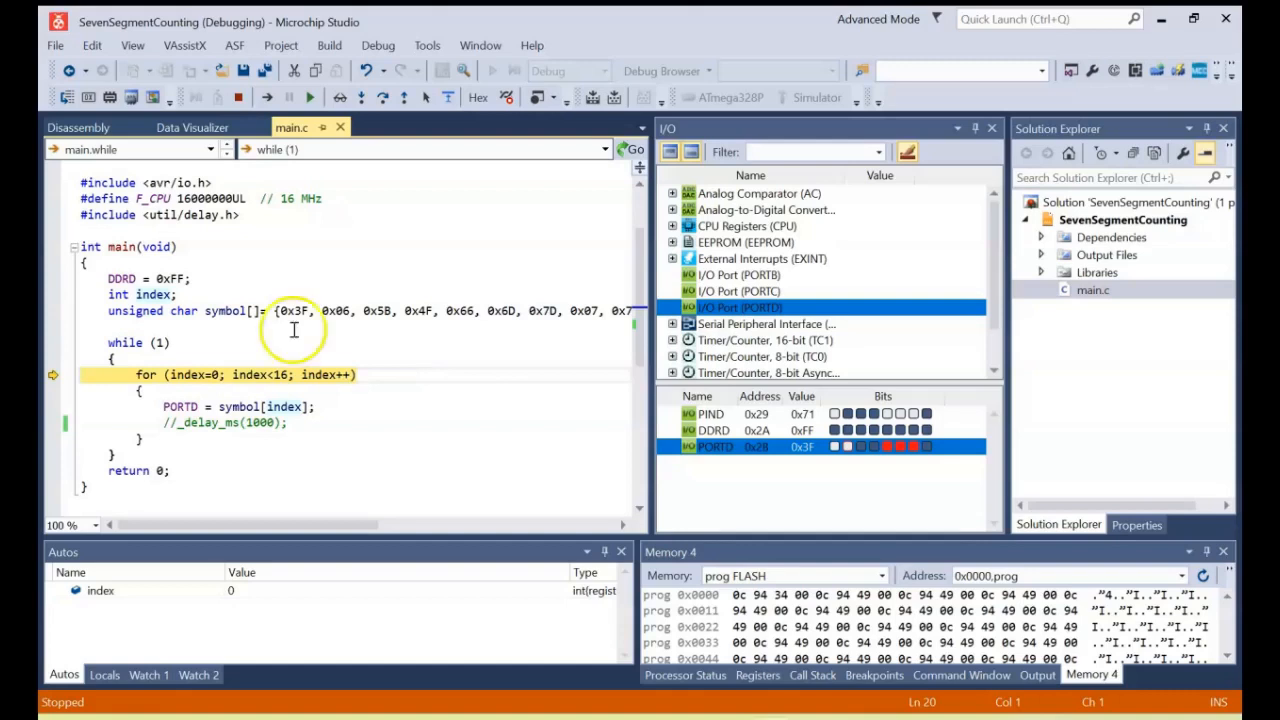
double_click(291, 311)
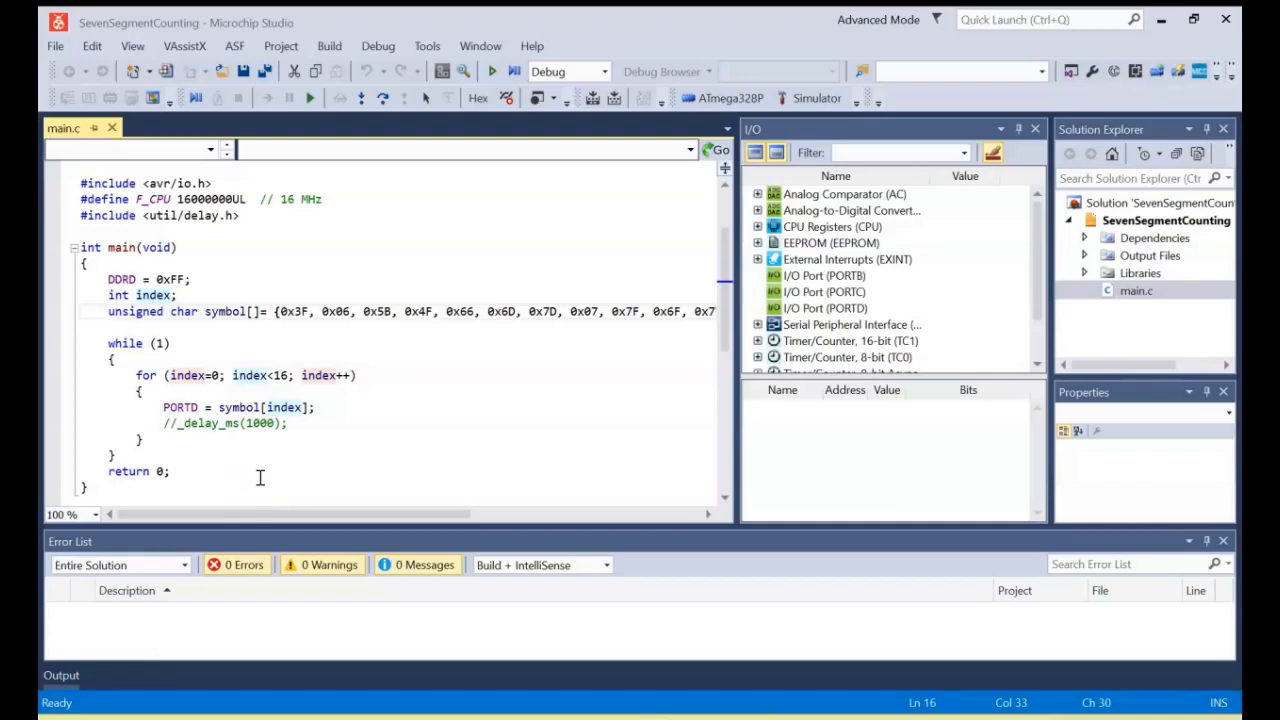
mouse_move(427, 46)
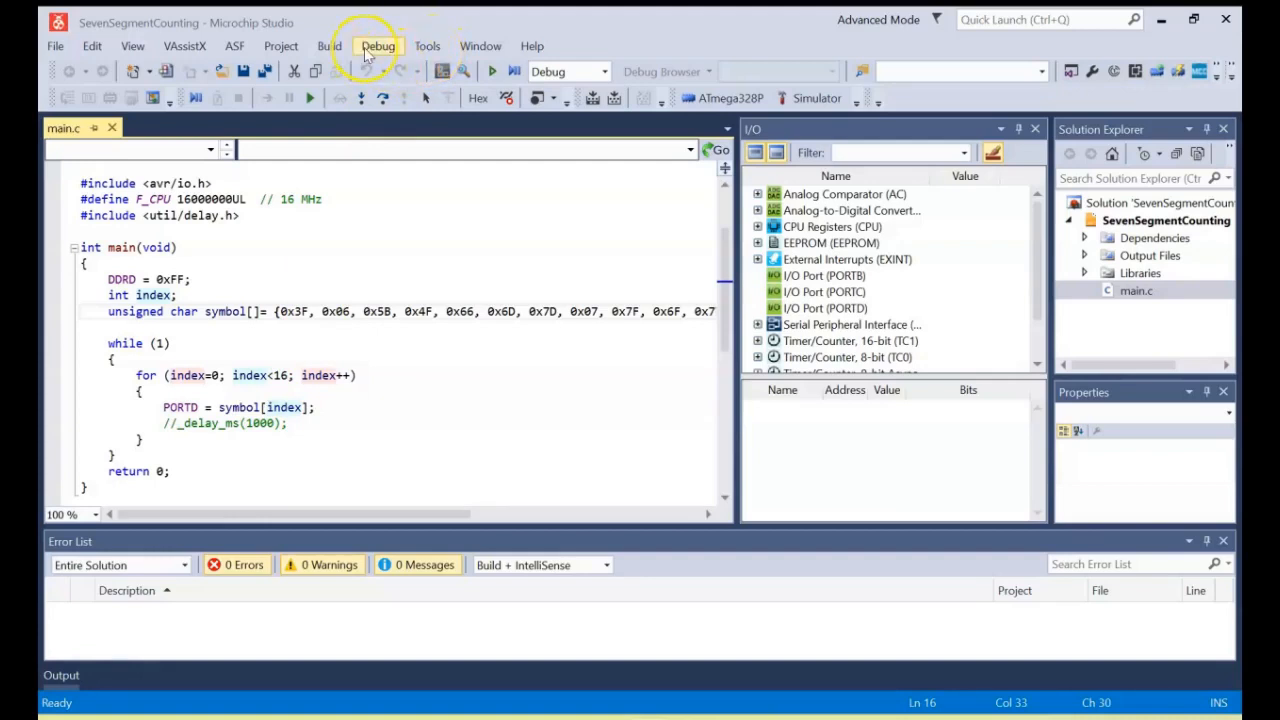
- Stop debugging, clean SevenSegmentCounting, then rebuild it for 1 succeeded, 0 failed
left_click(378, 46)
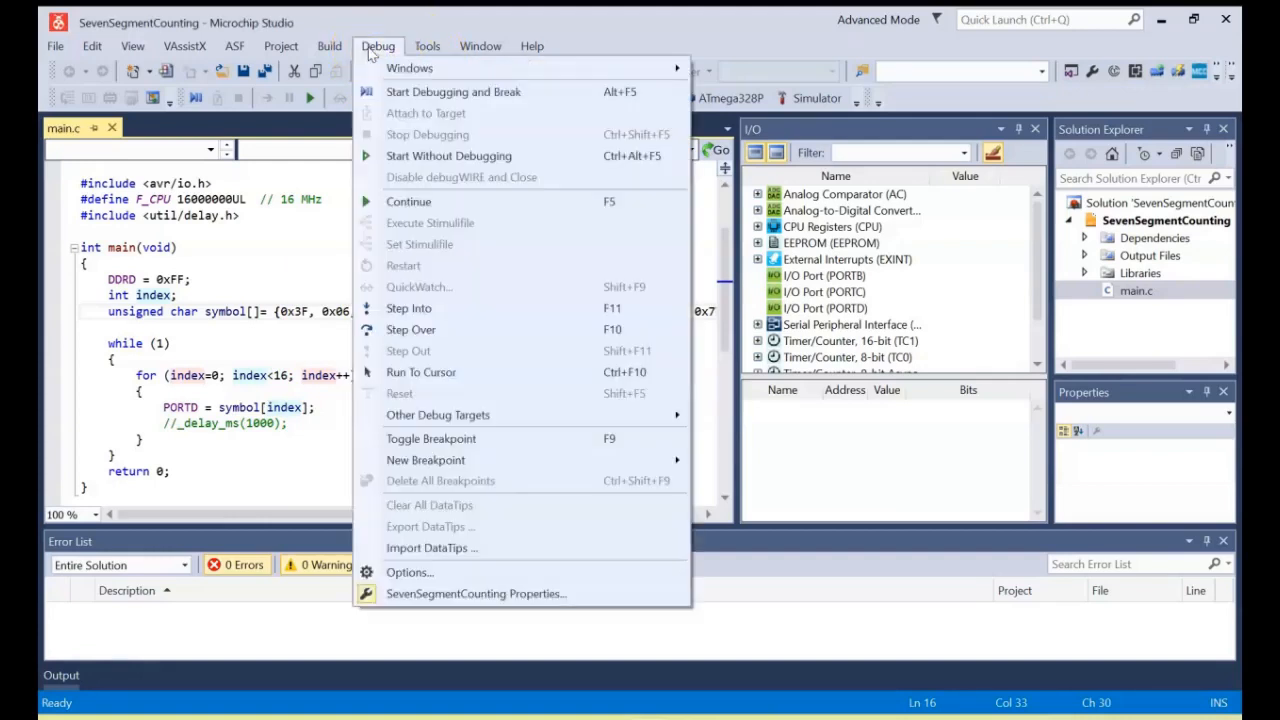
left_click(329, 46)
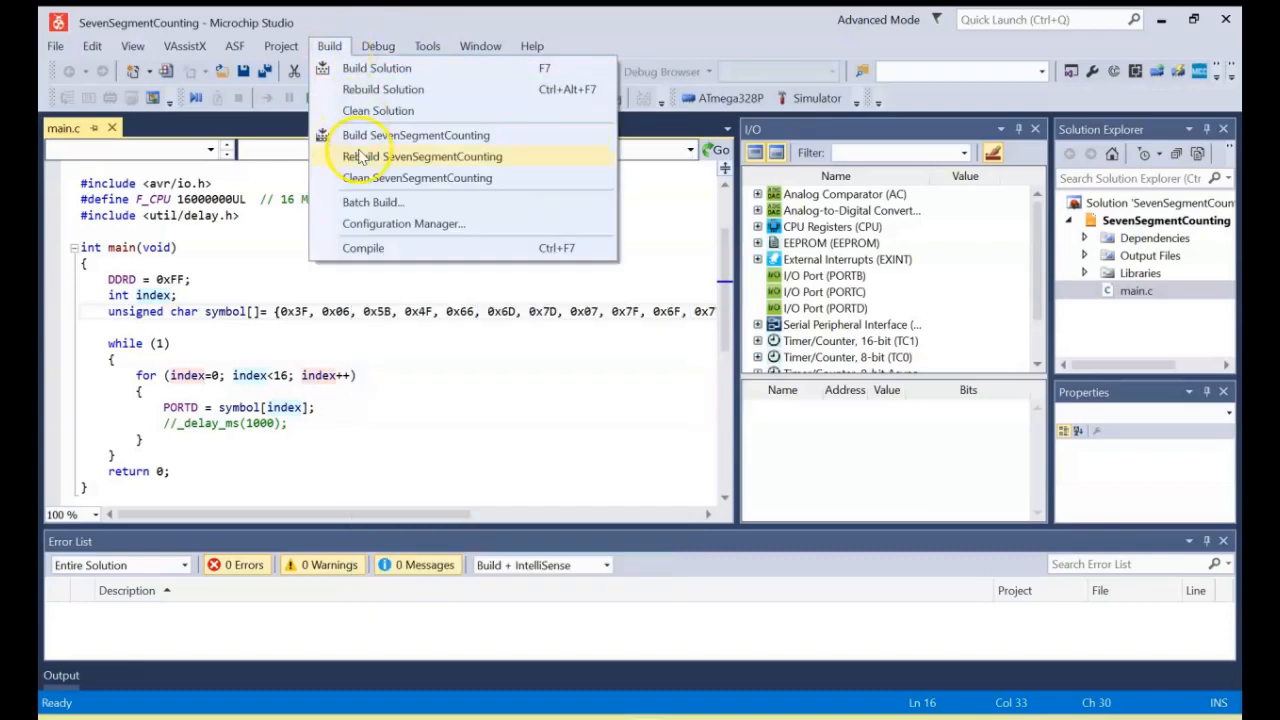
left_click(417, 177)
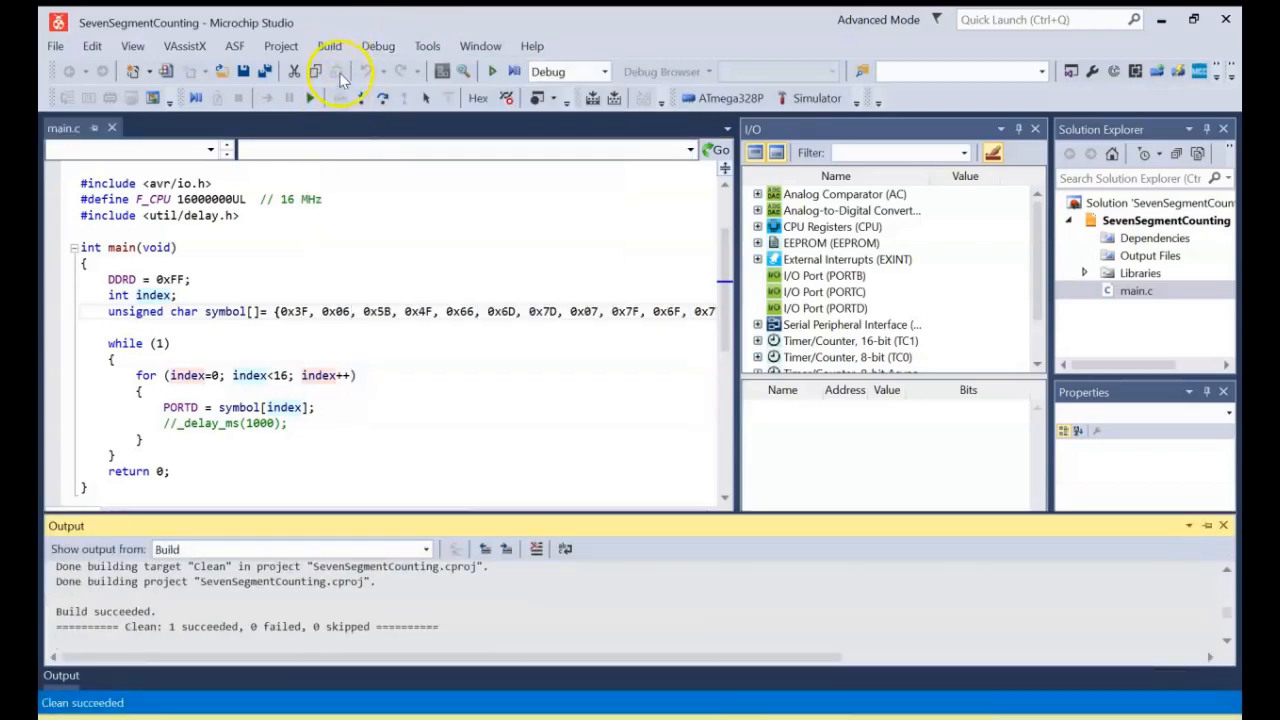
left_click(329, 46)
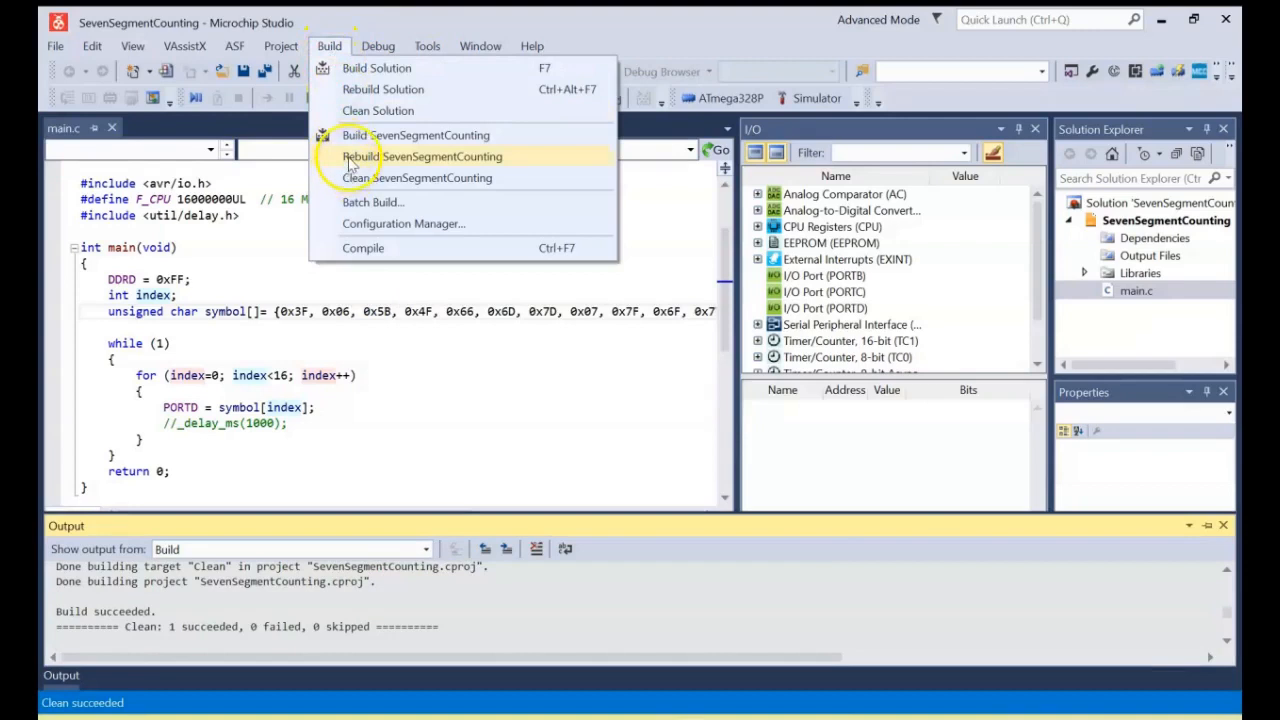
left_click(422, 156)
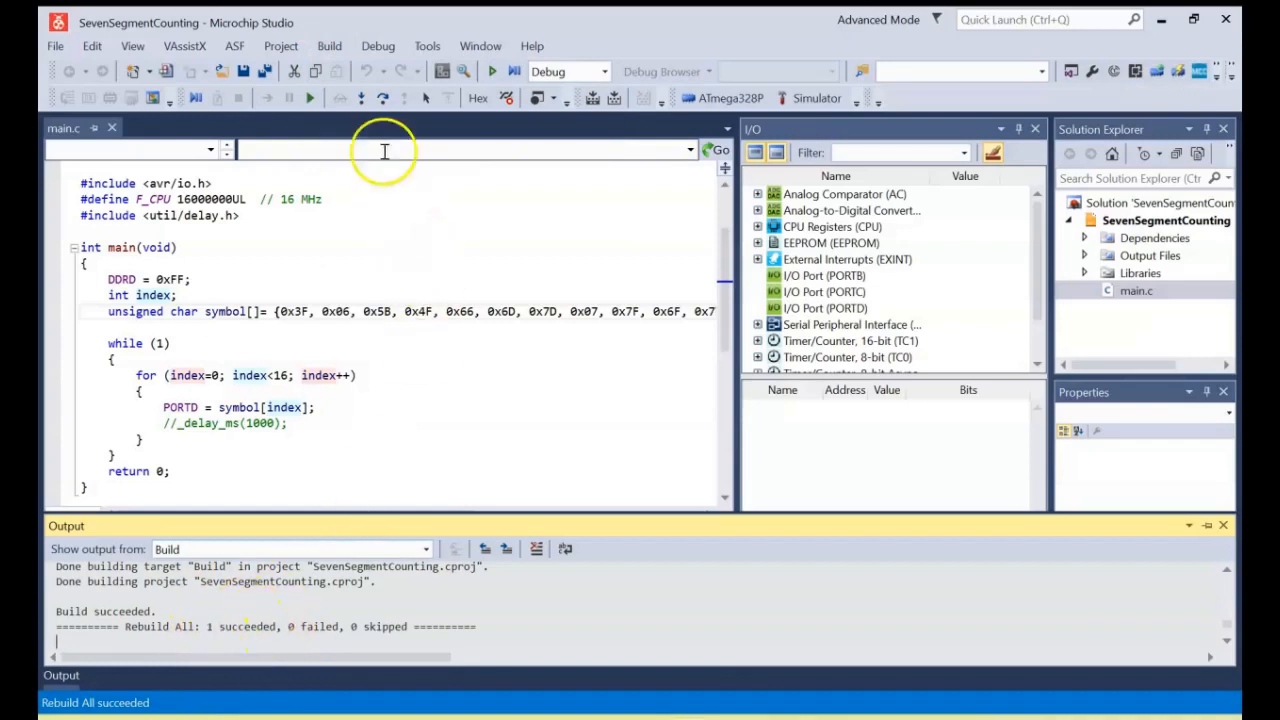
mouse_move(427, 46)
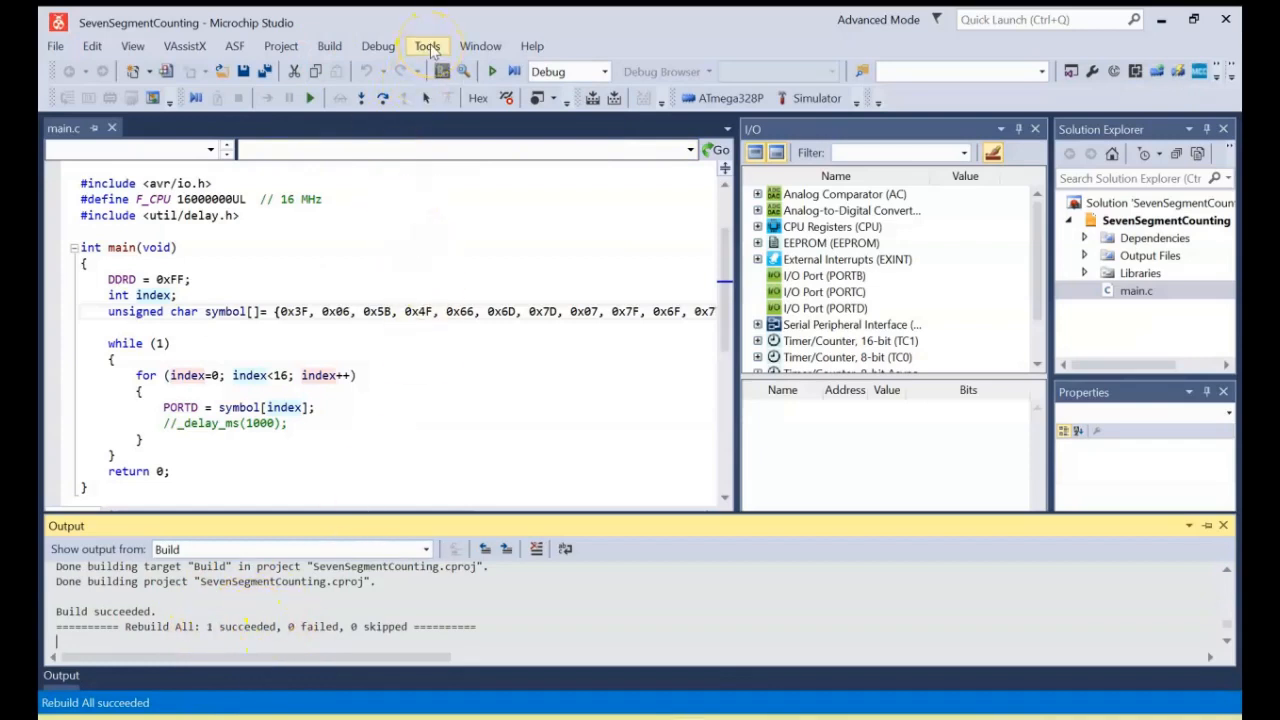
- Run the Tools > Ardunio upload, sending the program through avrdude on COM9
left_click(426, 46)
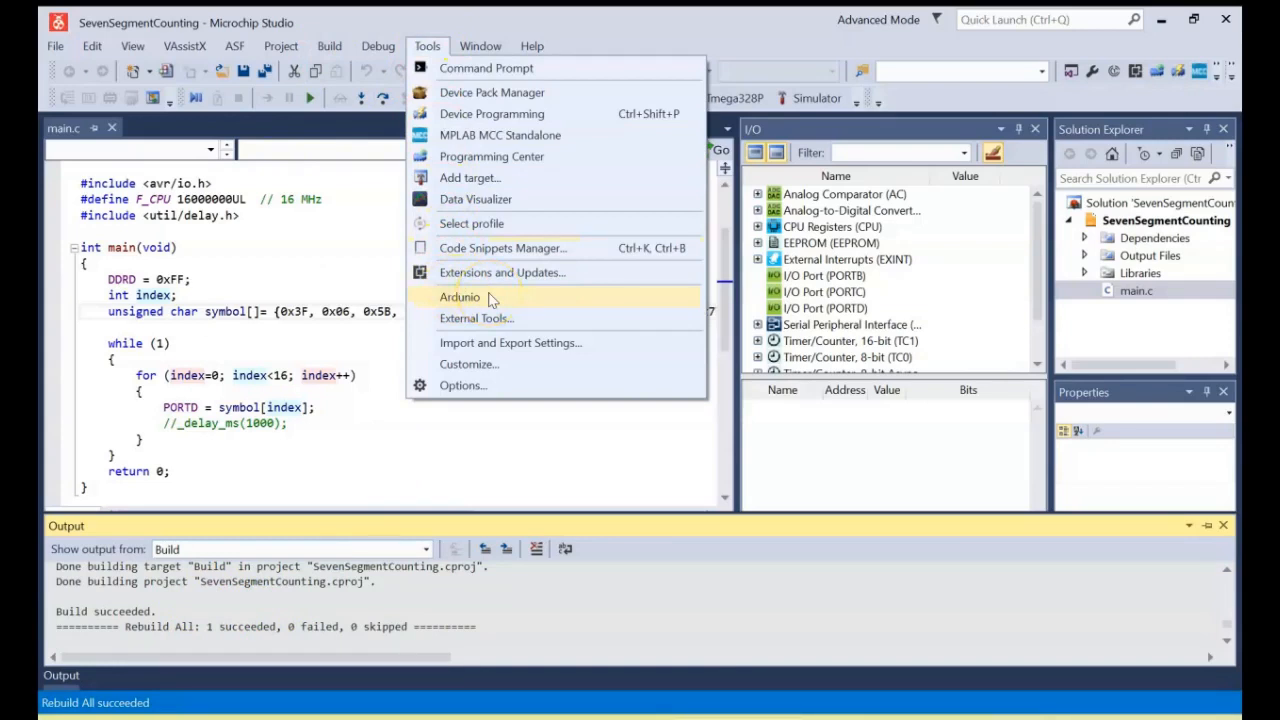
left_click(460, 296)
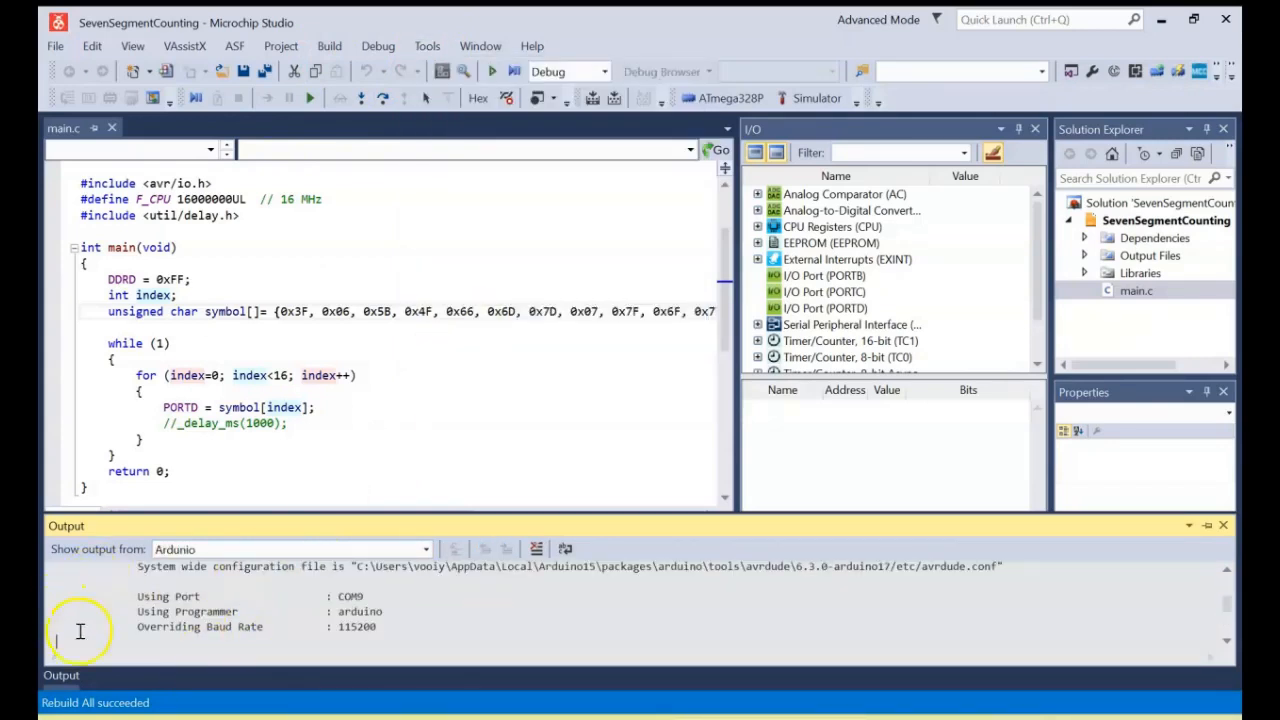
mouse_move(320, 627)
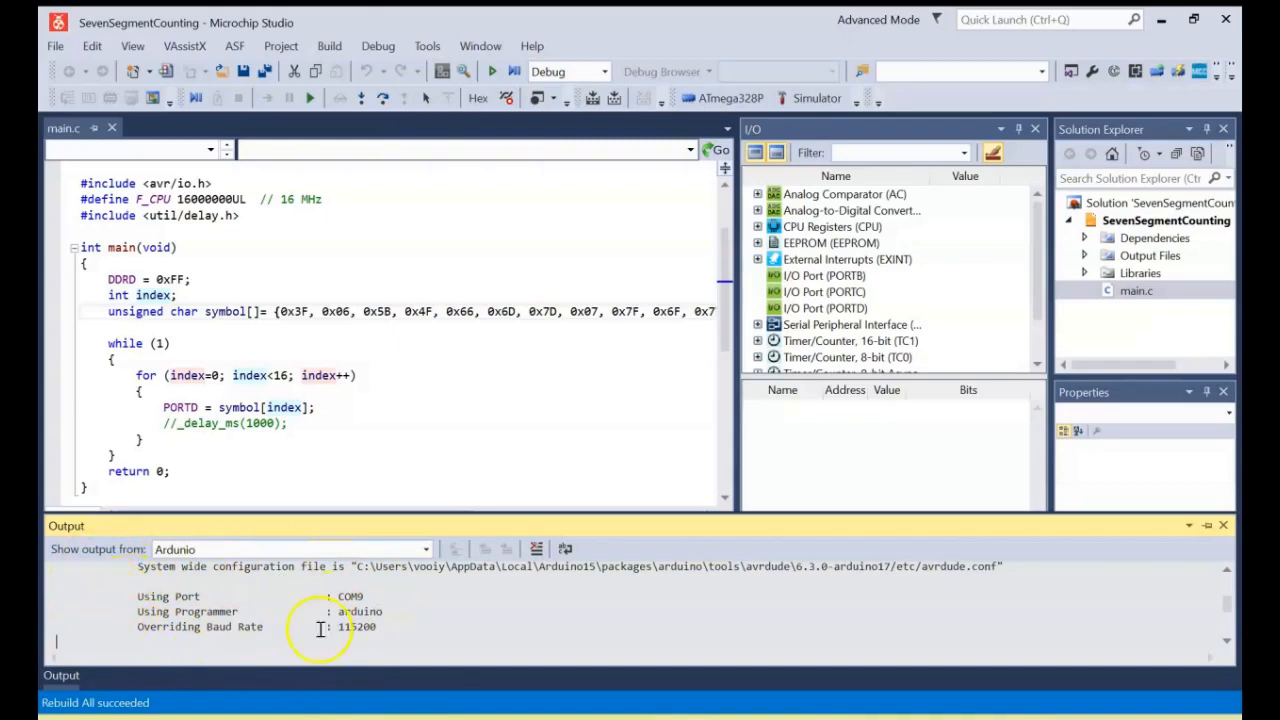
mouse_move(408, 253)
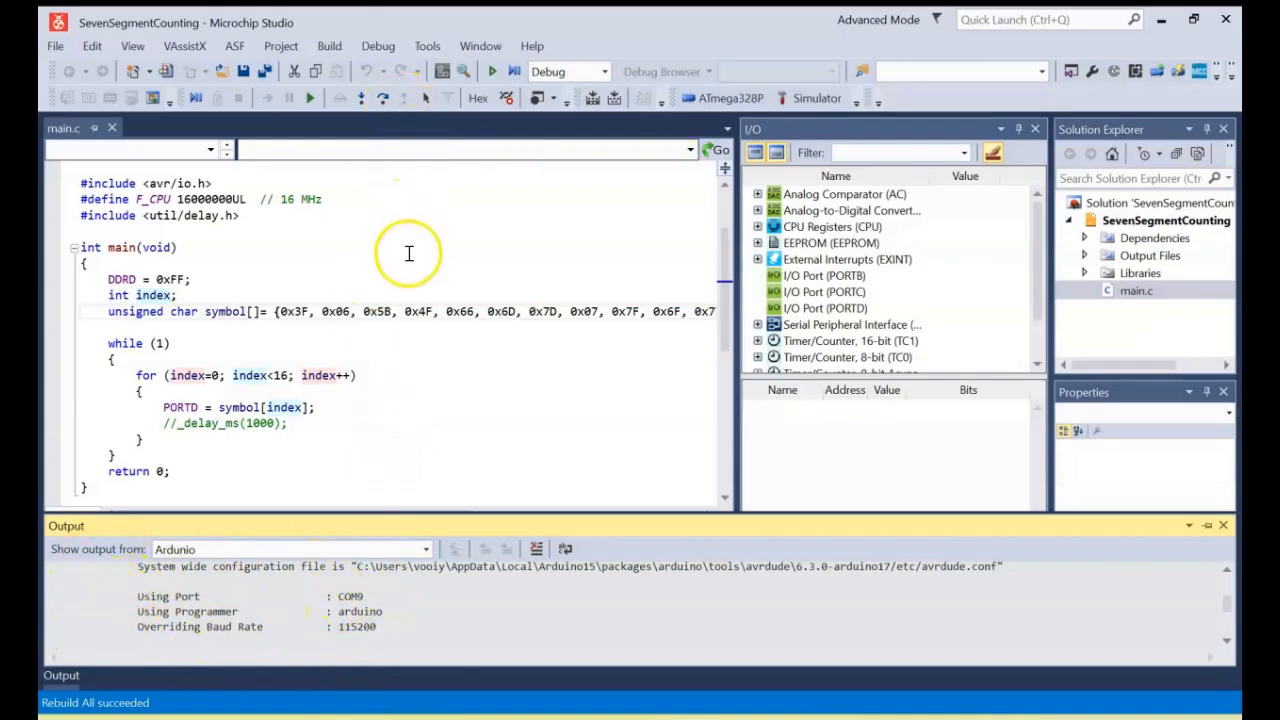
mouse_move(332, 445)
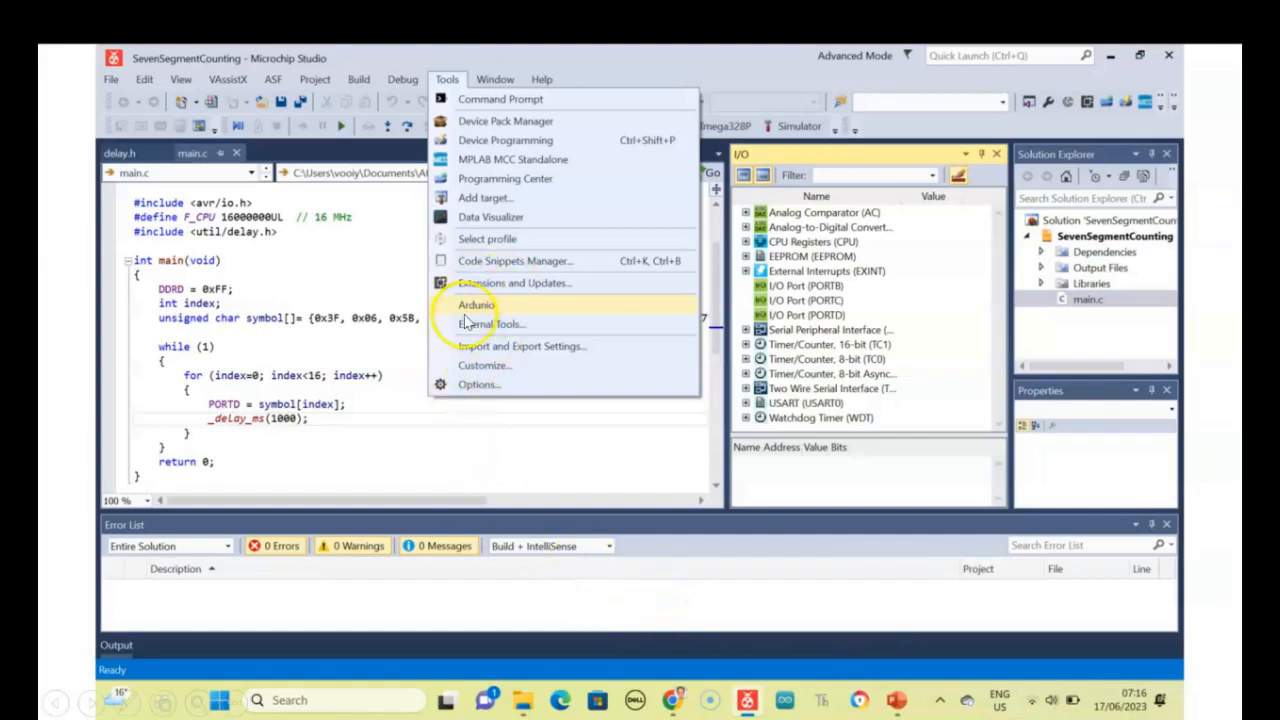
- Advance to the slide showing avrdude's 'programmer is not responding' upload errors
left_click(476, 305)
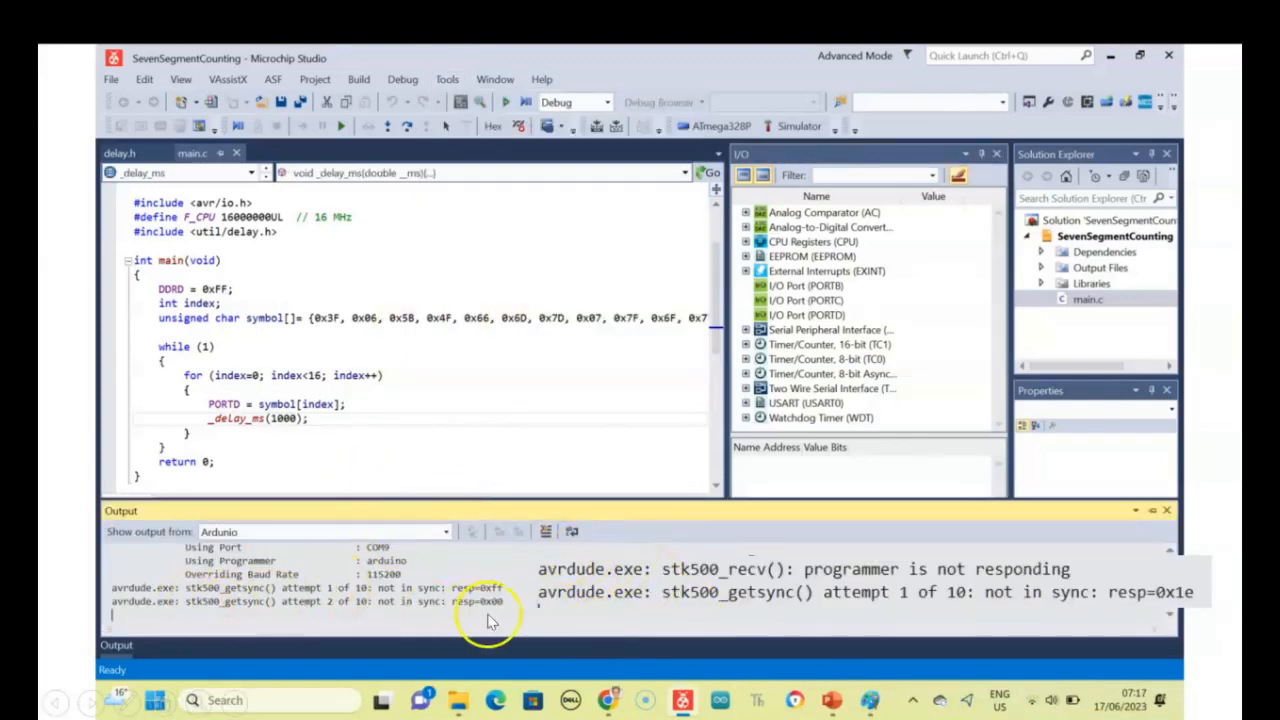
mouse_move(1005, 600)
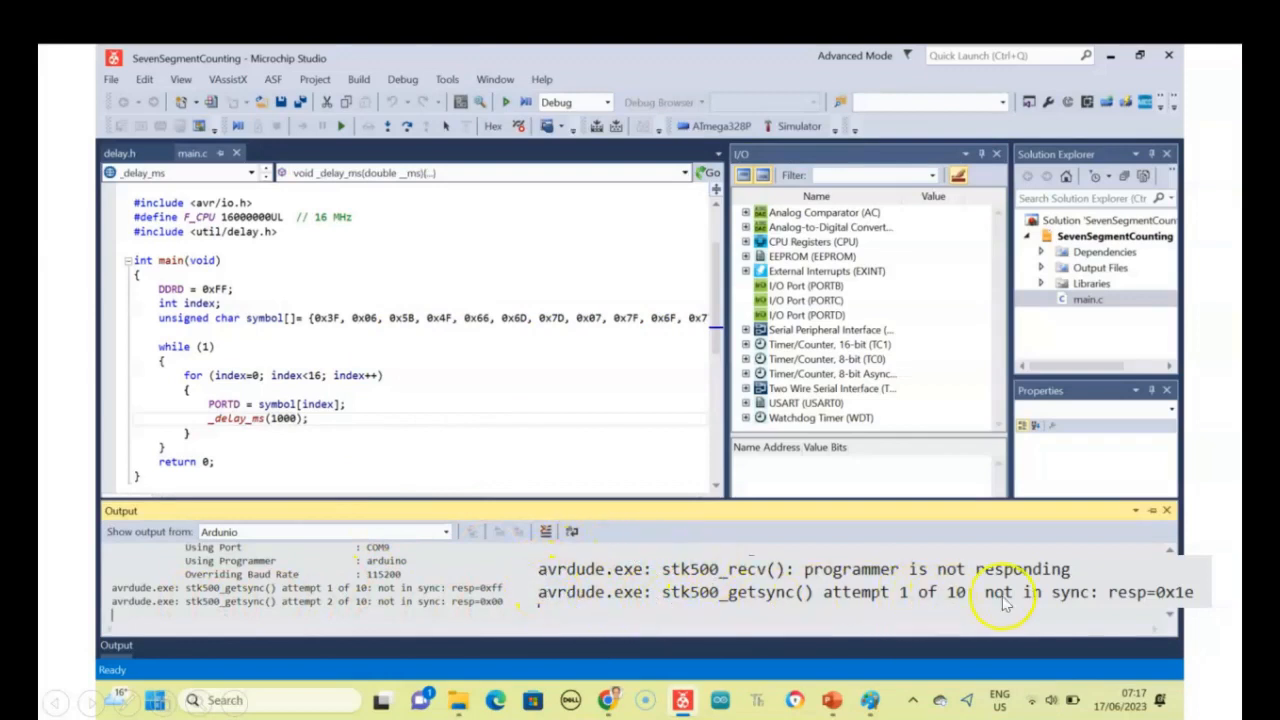
mouse_move(660, 560)
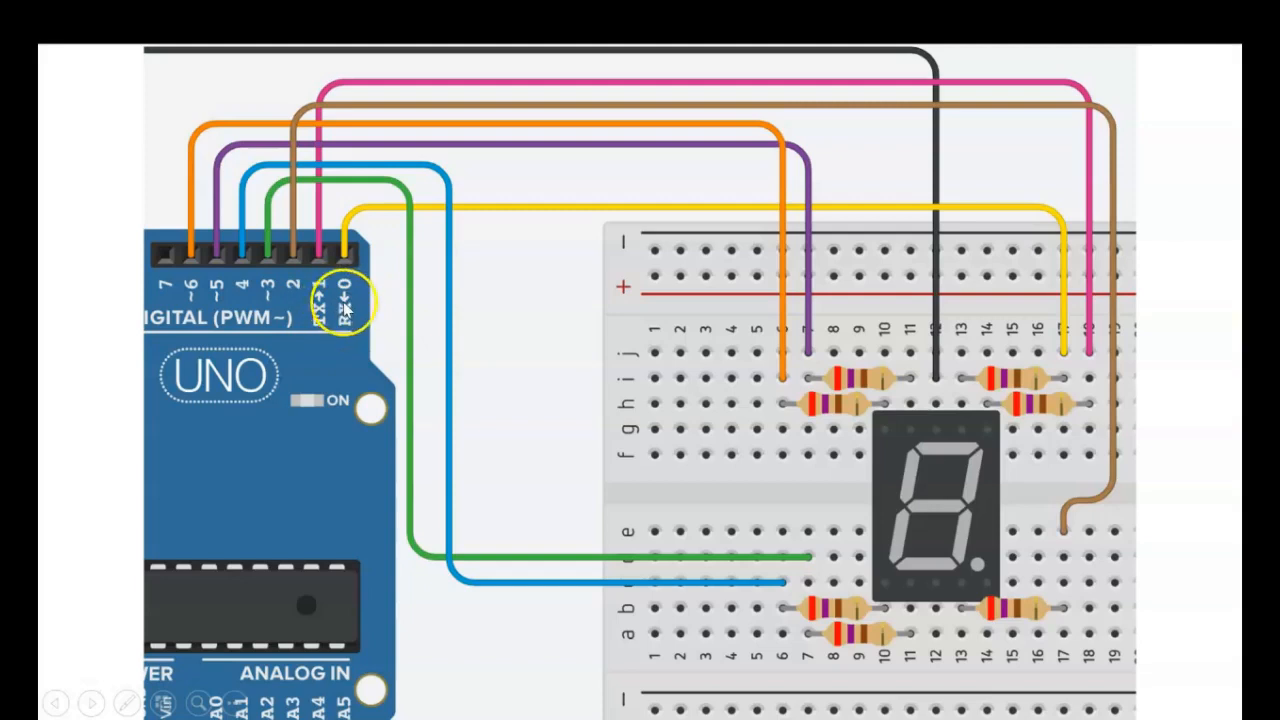
mouse_move(350, 290)
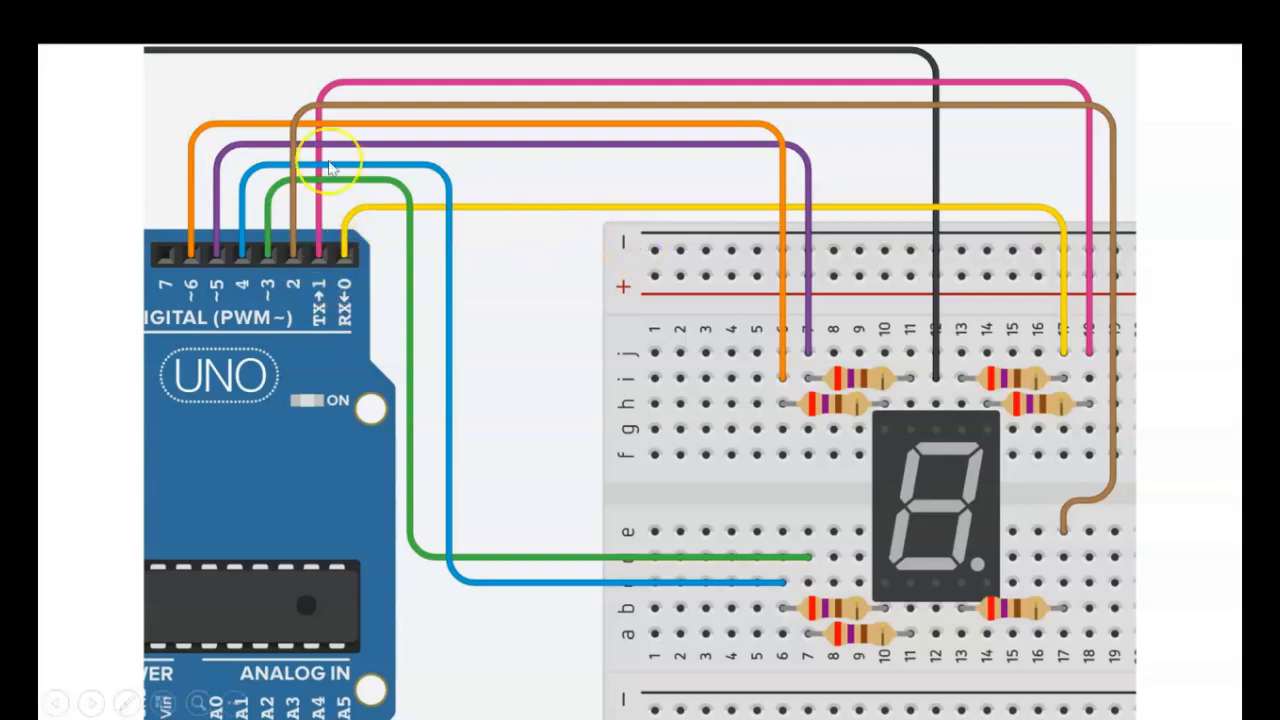
mouse_move(320, 258)
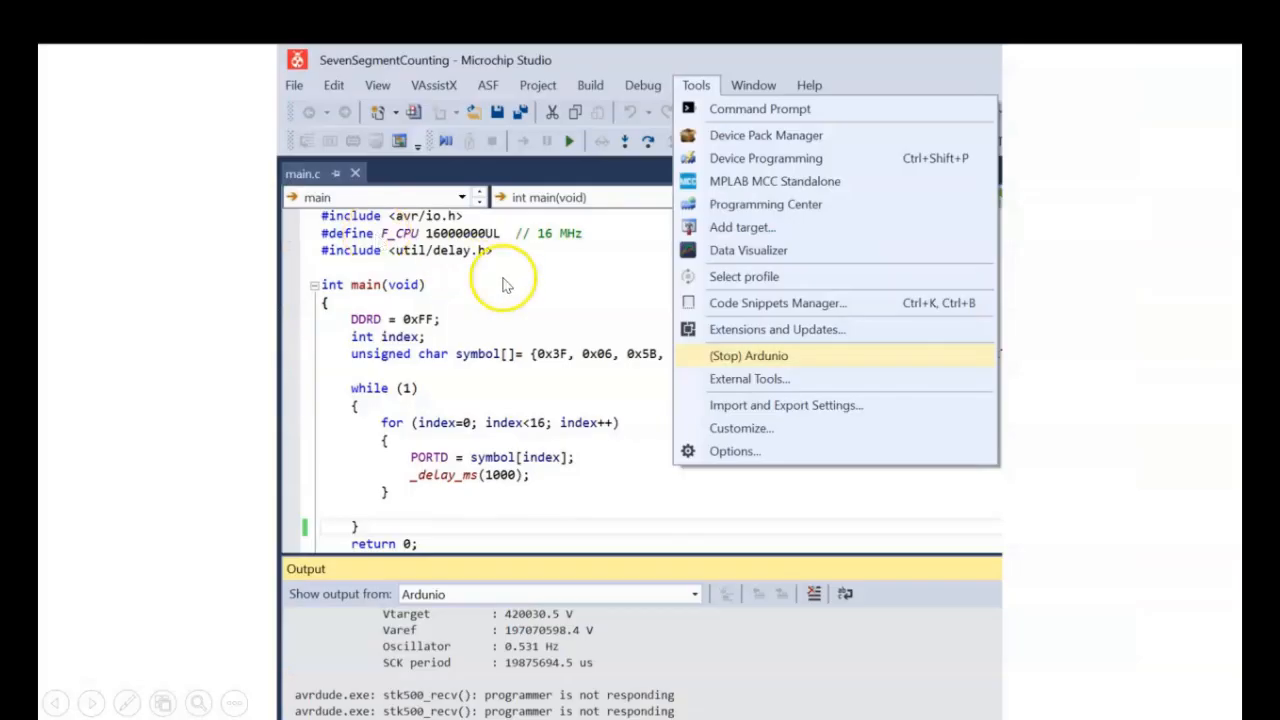
mouse_move(740, 362)
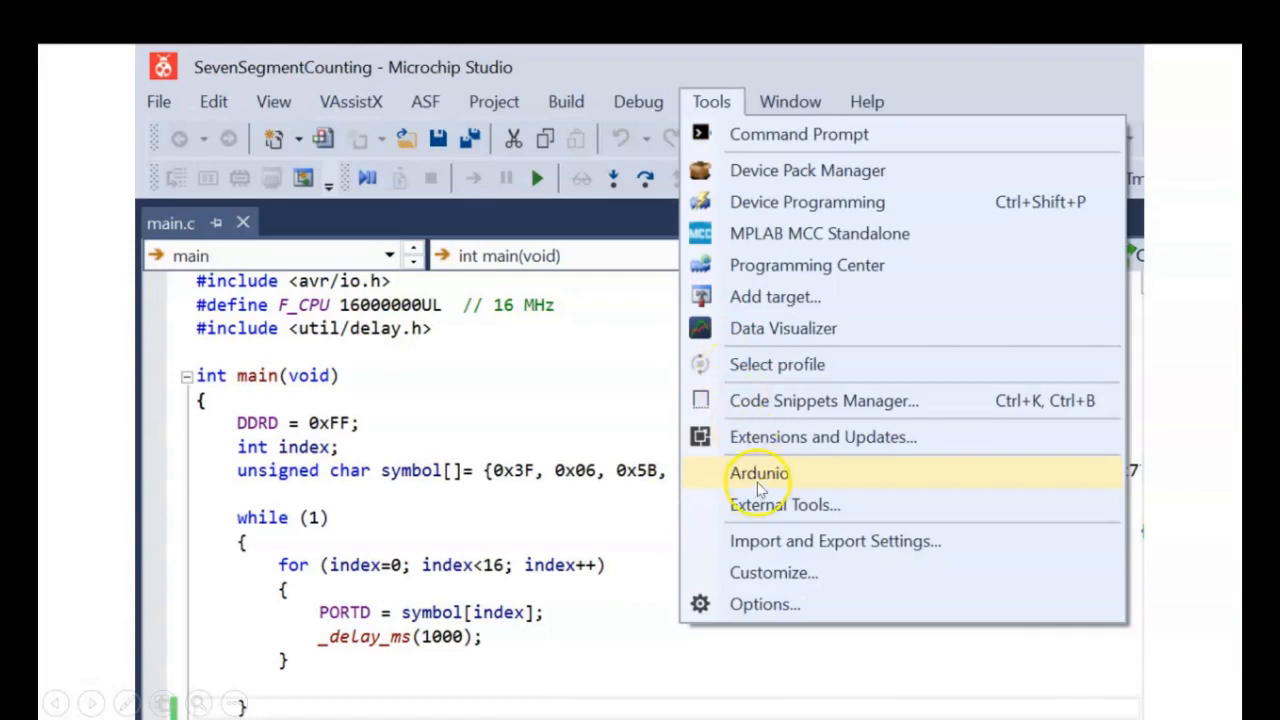
mouse_move(775, 505)
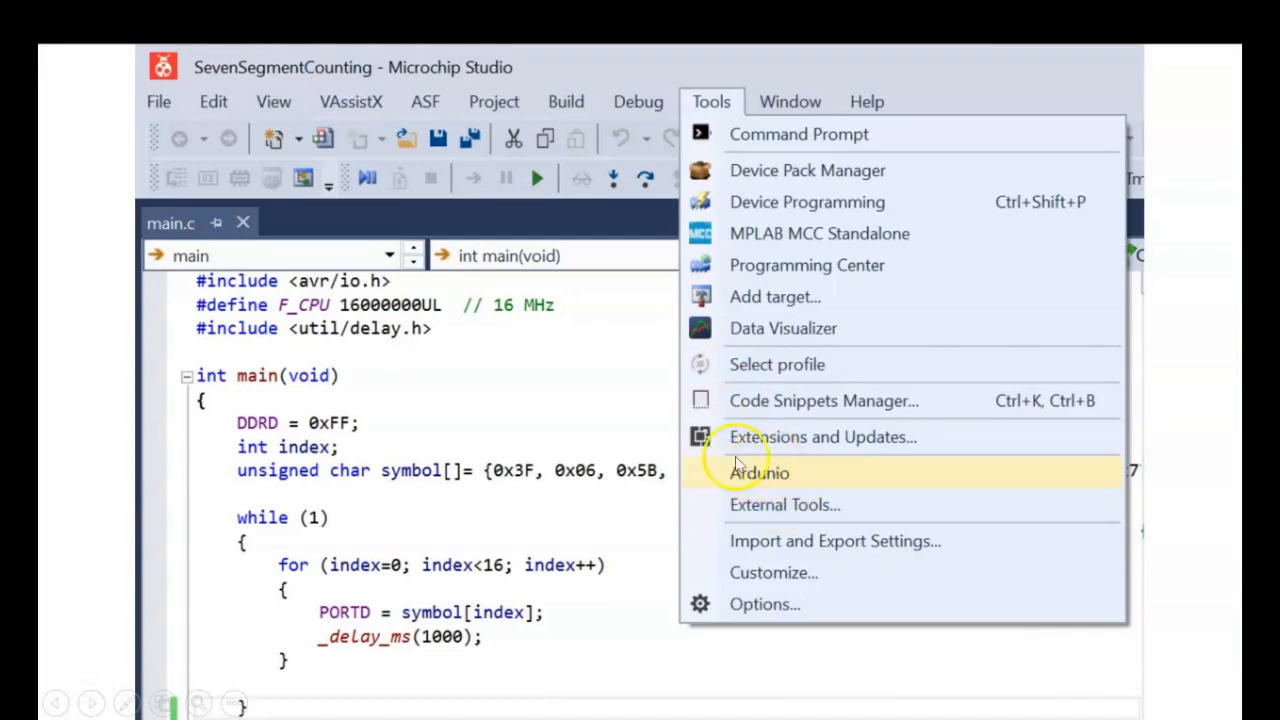
mouse_move(760, 485)
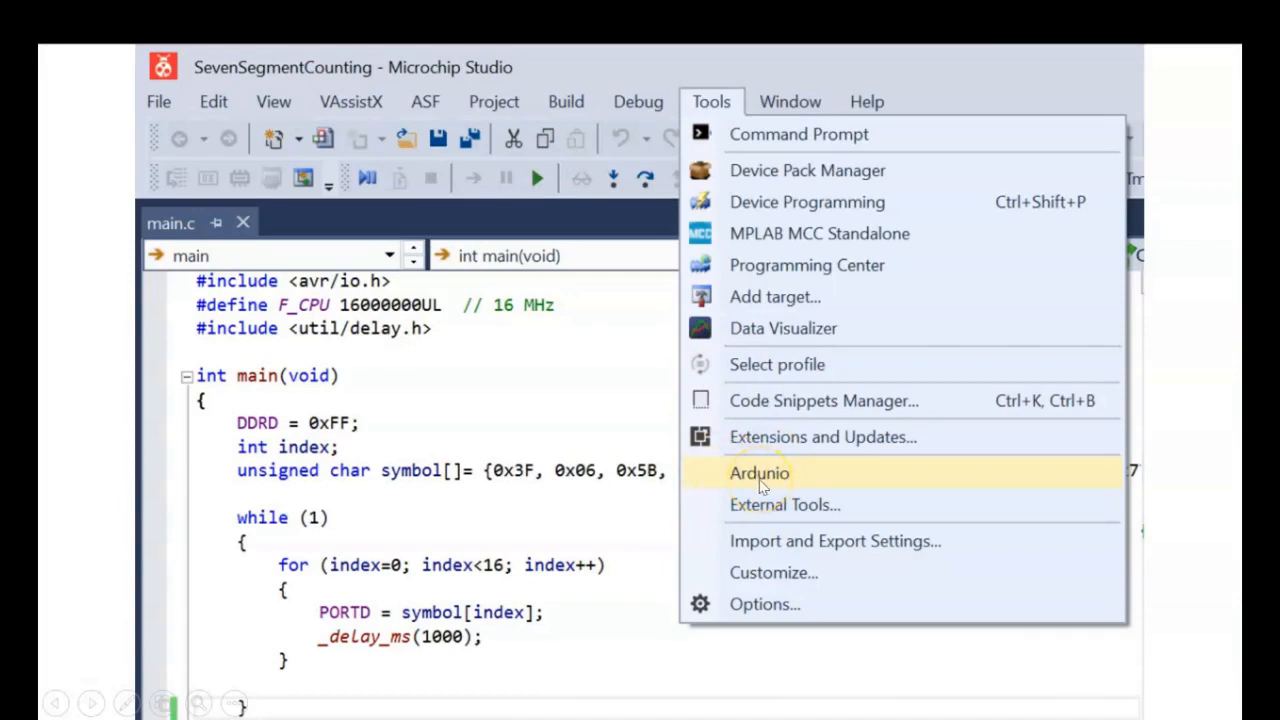